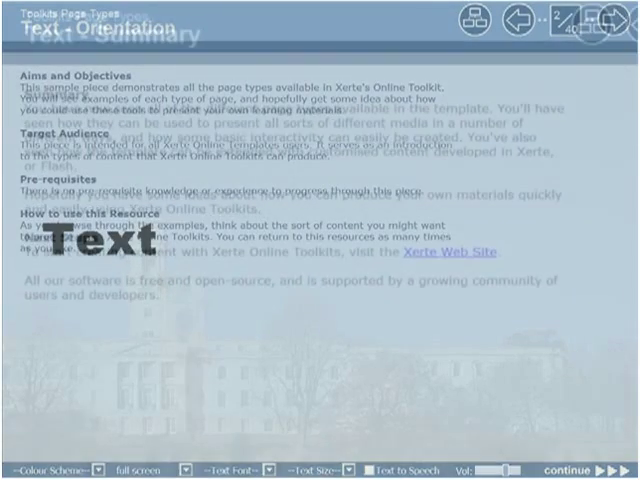
Advance through the pages of the XOT Page Types sample preview
{"action": "left_click", "coordinate": [593, 470]}
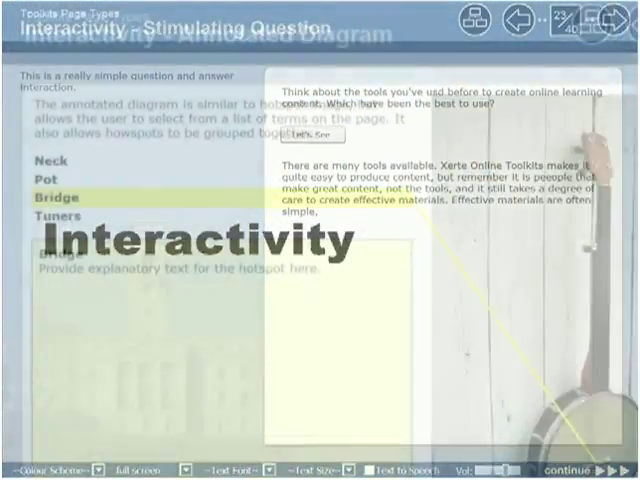
{"action": "left_click", "coordinate": [620, 470]}
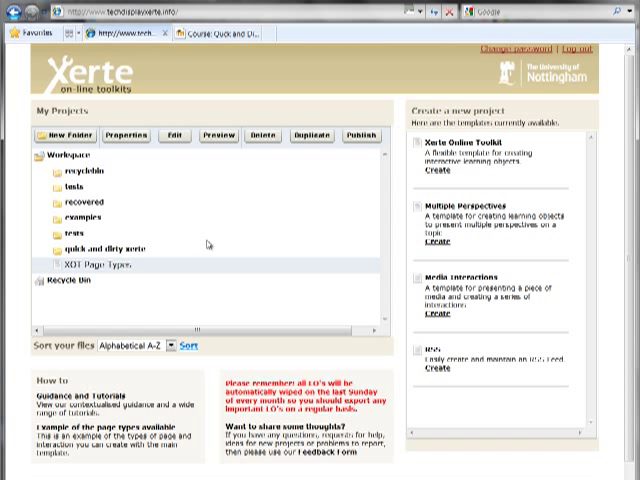
{"action": "mouse_move", "coordinate": [135, 243]}
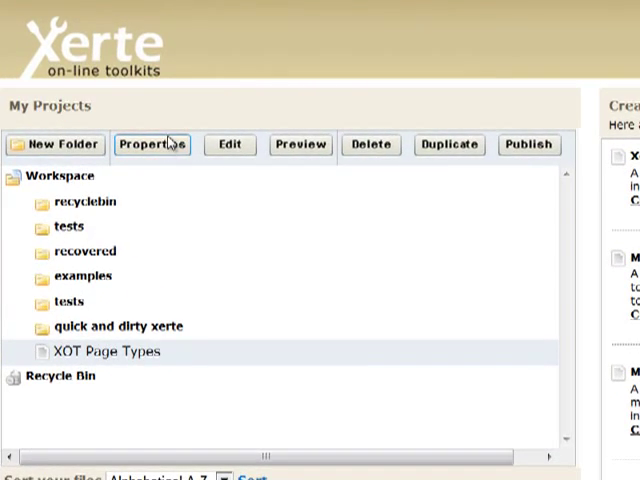
Open the XOT Page Types project's properties to reach its Export options
{"action": "left_click", "coordinate": [152, 145]}
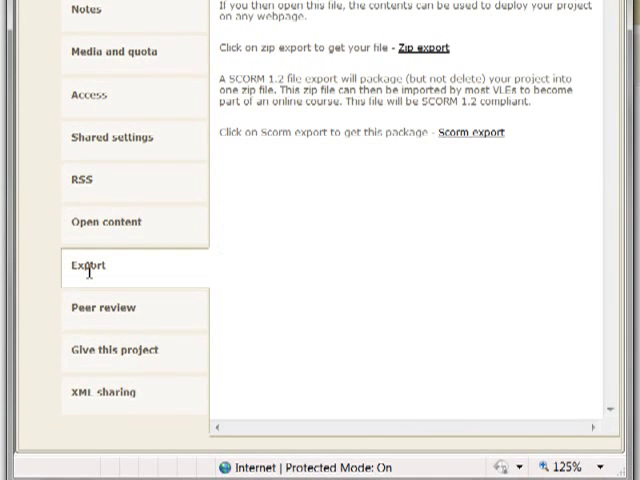
{"action": "mouse_move", "coordinate": [410, 55]}
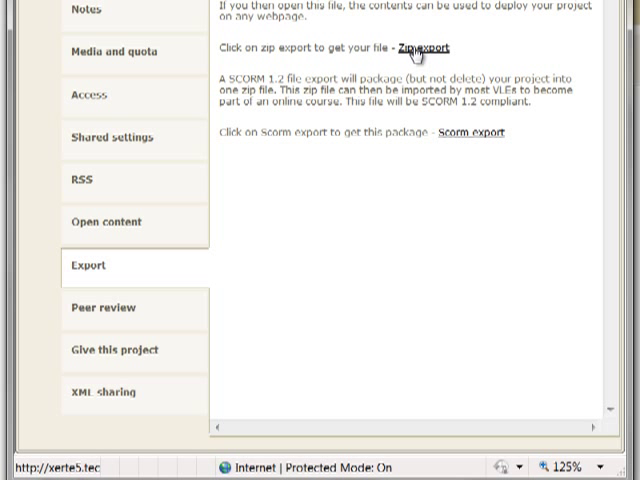
Export XOT Page Types as a zip and save it to the Desktop with an edited name
{"action": "left_click", "coordinate": [420, 49]}
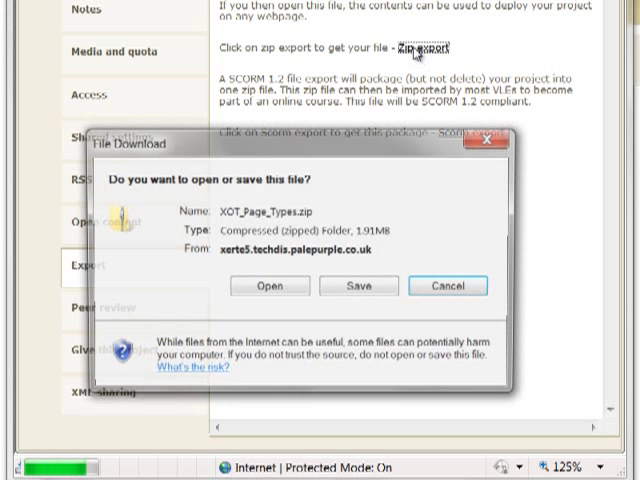
{"action": "left_click", "coordinate": [359, 286]}
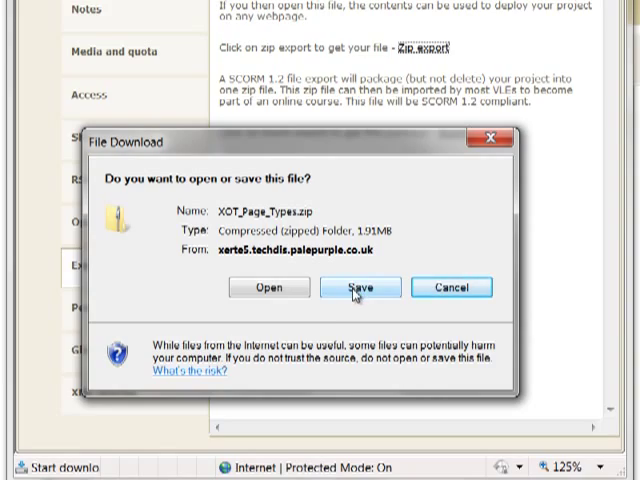
{"action": "left_click", "coordinate": [358, 287]}
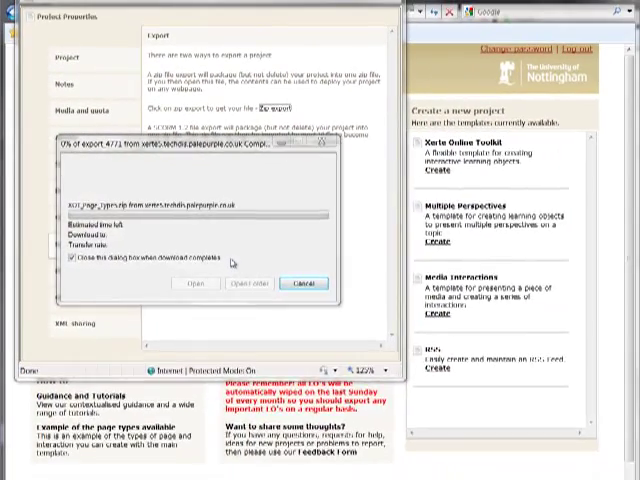
{"action": "left_click", "coordinate": [264, 281]}
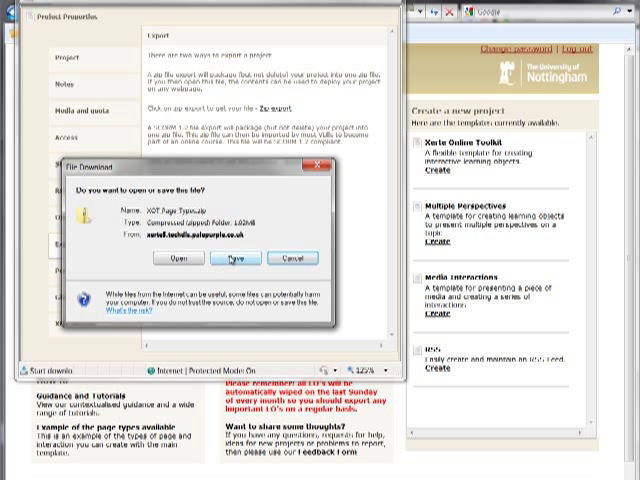
{"action": "left_click", "coordinate": [234, 263]}
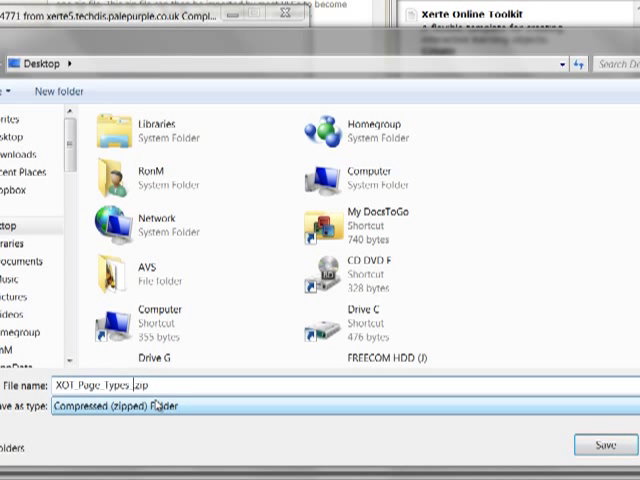
{"action": "type", "text": "scorm"}
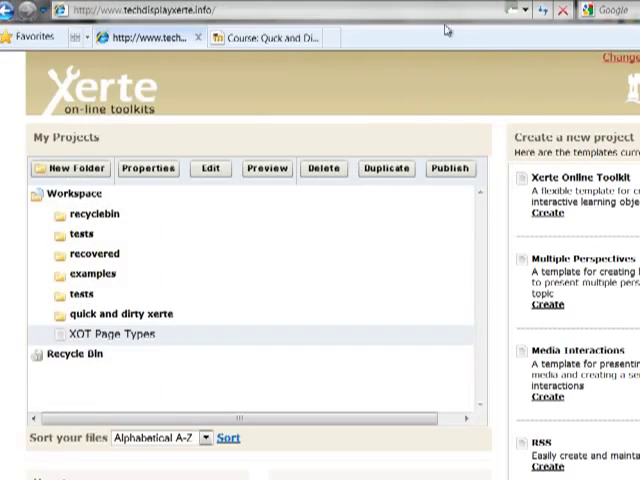
Open the 'Link to a file or web site' form for topic 3, Importing
{"action": "left_click", "coordinate": [265, 37]}
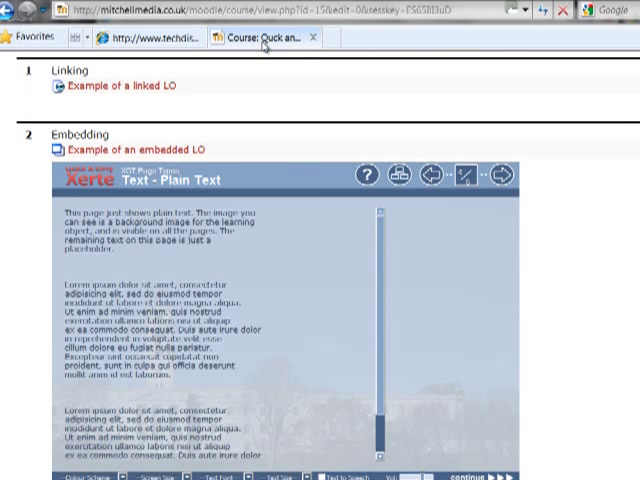
{"action": "scroll", "scroll_direction": "up", "scroll_amount": 3}
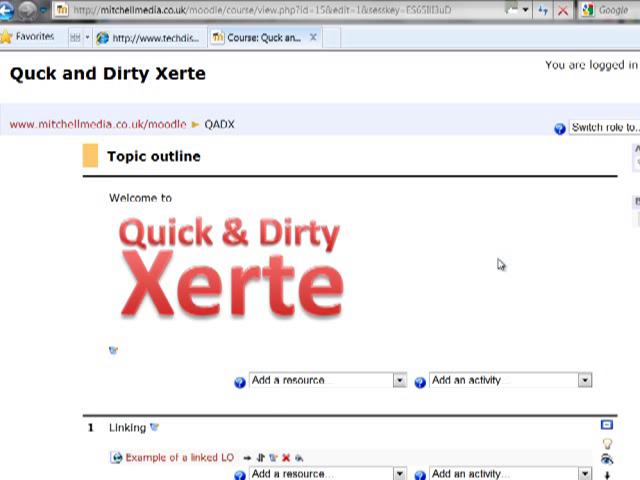
{"action": "scroll", "scroll_direction": "down", "scroll_amount": 3}
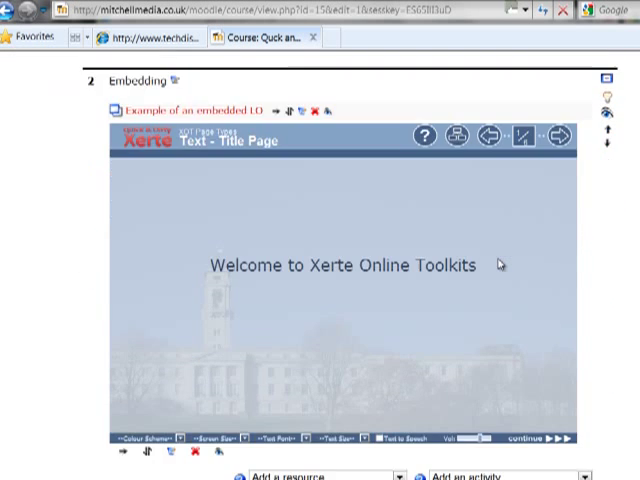
{"action": "scroll", "scroll_direction": "down", "scroll_amount": 3}
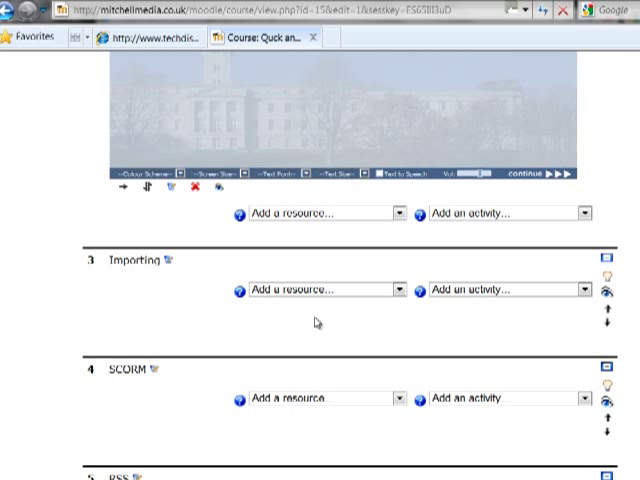
{"action": "mouse_move", "coordinate": [344, 329]}
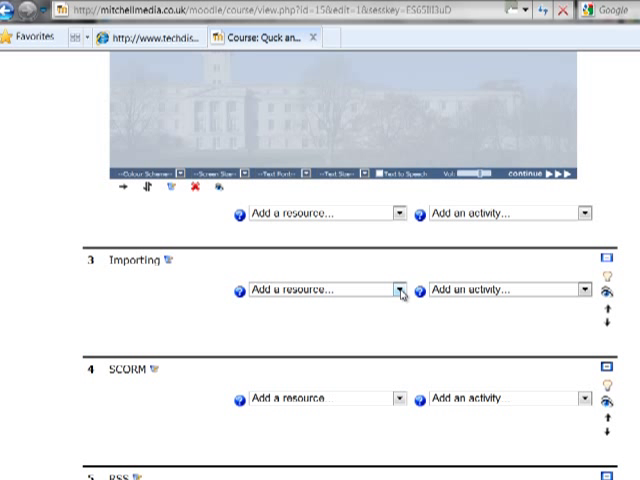
{"action": "left_click", "coordinate": [397, 290]}
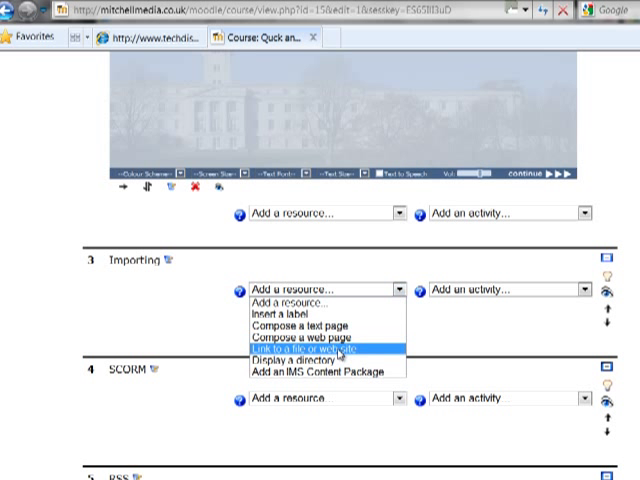
{"action": "left_click", "coordinate": [318, 348]}
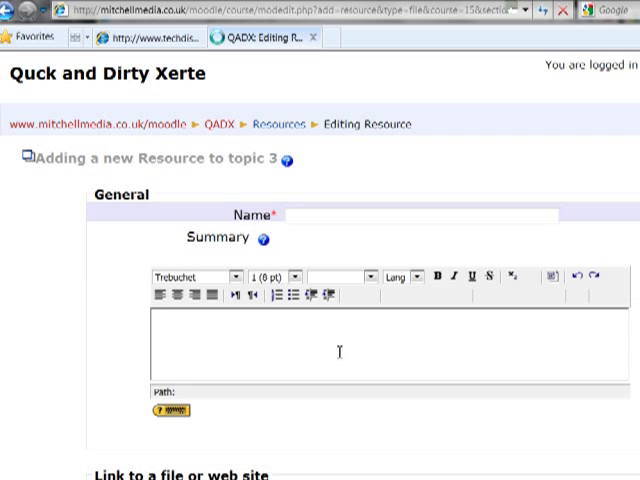
Name the resource 'Example of an imported LO' and open the course Files picker
{"action": "left_click", "coordinate": [420, 216]}
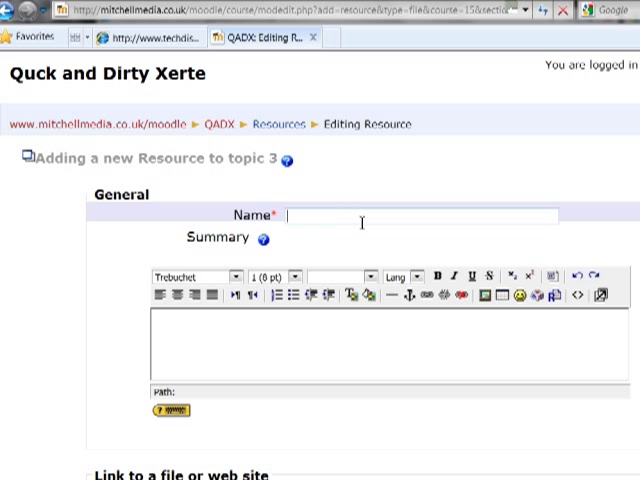
{"action": "type", "text": "Example"}
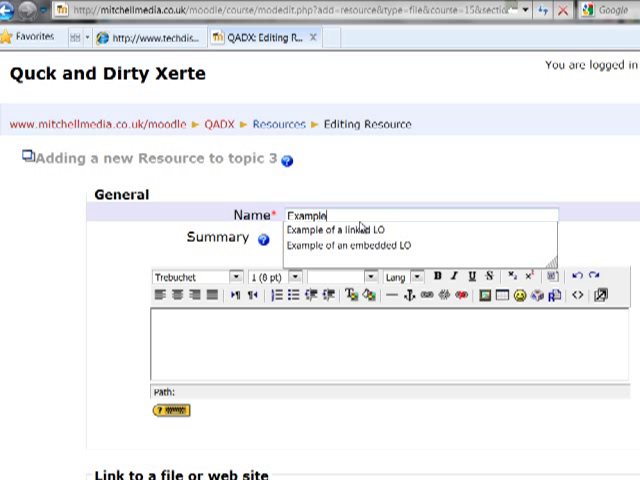
{"action": "left_click", "coordinate": [350, 245]}
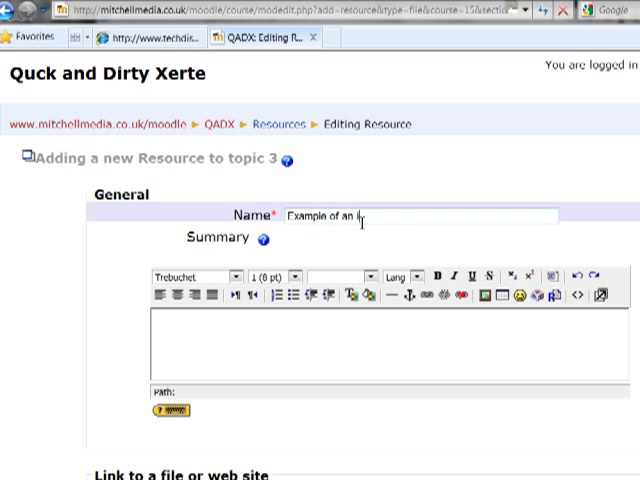
{"action": "type", "text": "imported"}
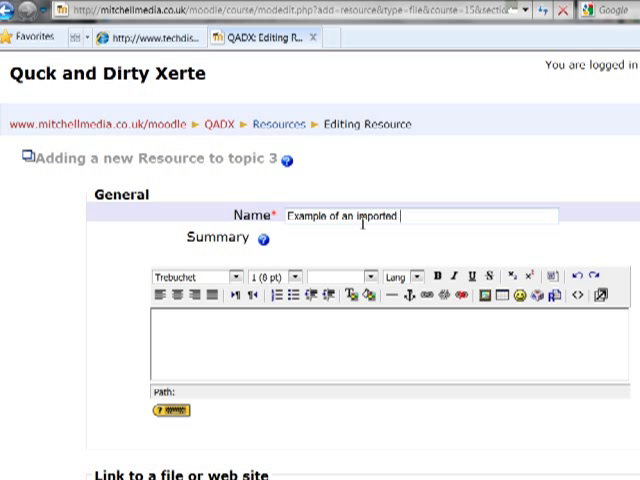
{"action": "type", "text": "LO"}
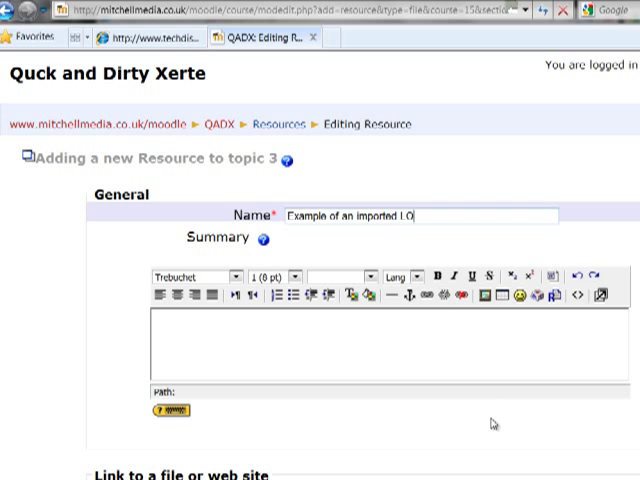
{"action": "scroll", "scroll_direction": "down", "scroll_amount": 3}
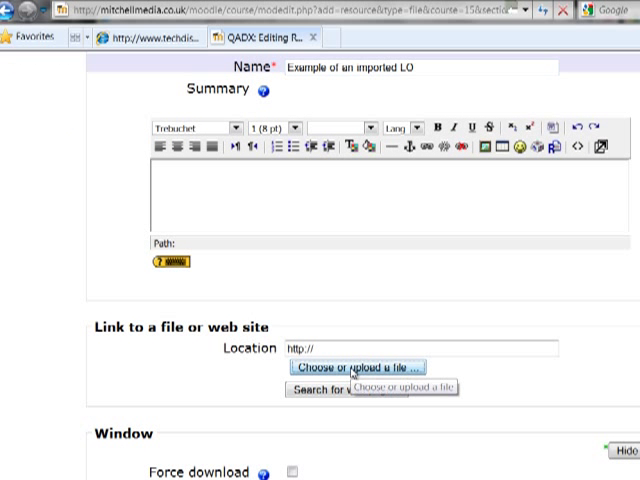
{"action": "left_click", "coordinate": [358, 367]}
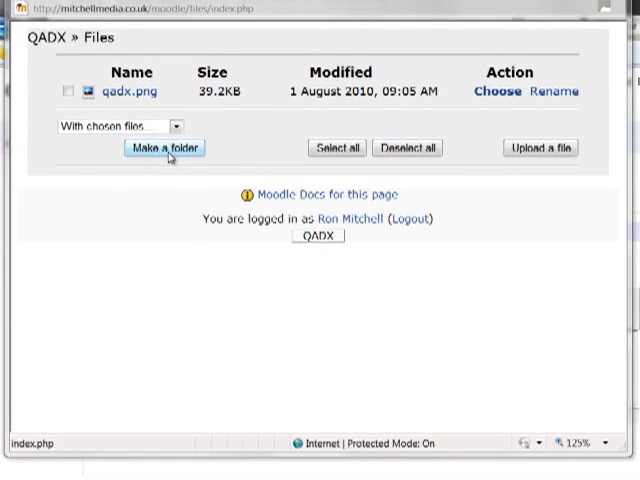
Create a course files folder named 'normal' and open it
{"action": "left_click", "coordinate": [164, 147]}
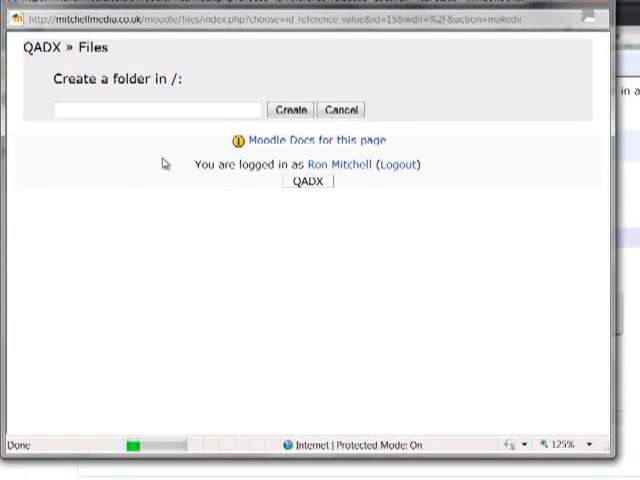
{"action": "type", "text": "normal"}
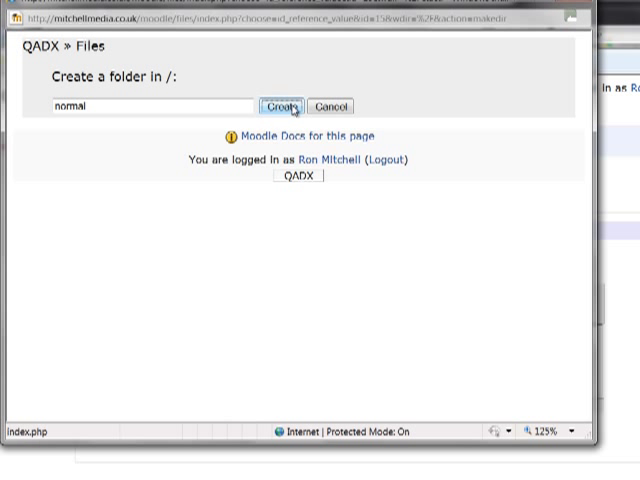
{"action": "left_click", "coordinate": [282, 107]}
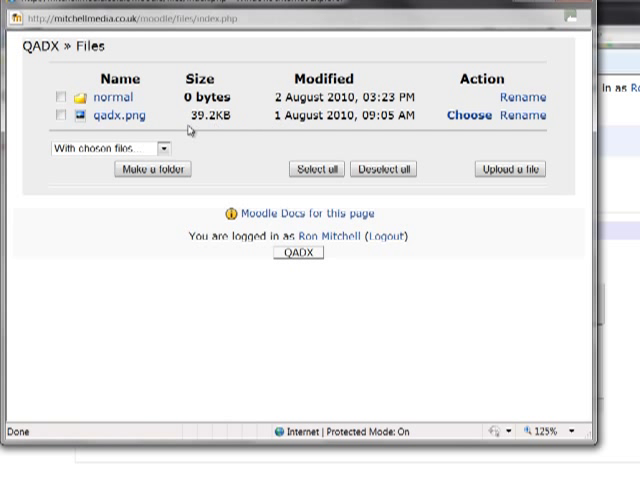
{"action": "left_click", "coordinate": [112, 97]}
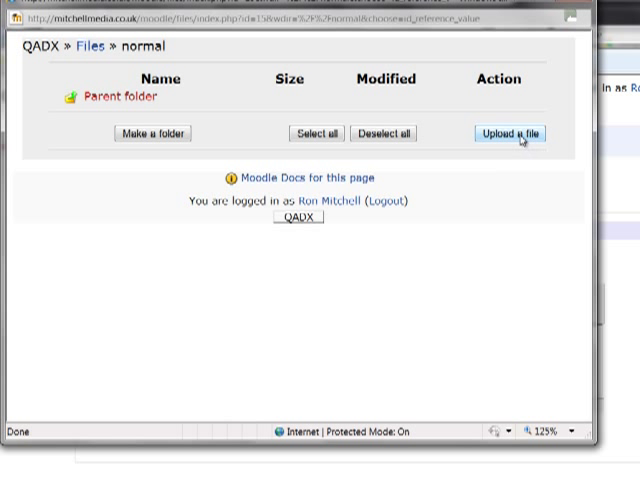
Upload XOT_Page_Types.zip from the Desktop into the normal folder and tick it
{"action": "left_click", "coordinate": [510, 133]}
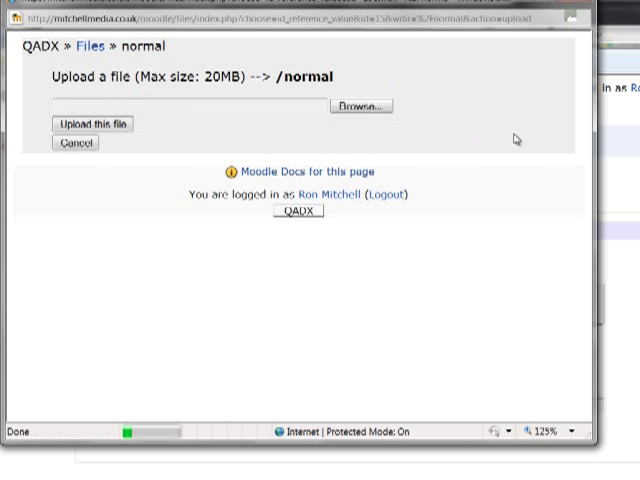
{"action": "left_click", "coordinate": [361, 105]}
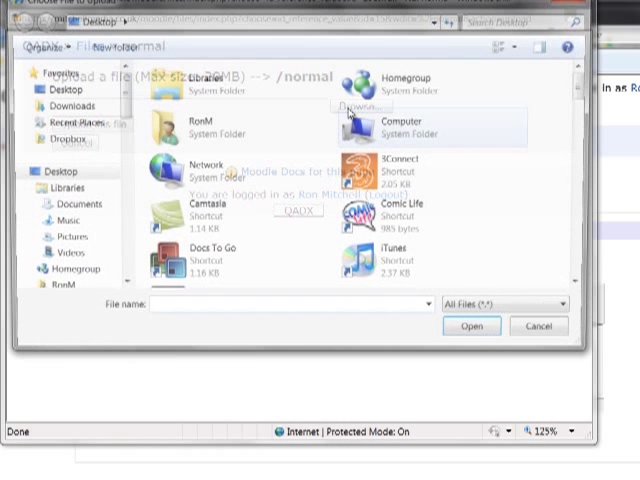
{"action": "scroll", "scroll_direction": "down", "scroll_amount": 3}
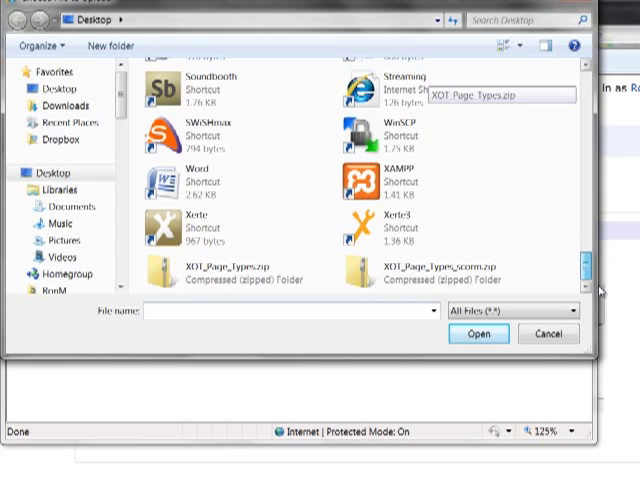
{"action": "left_click", "coordinate": [235, 270]}
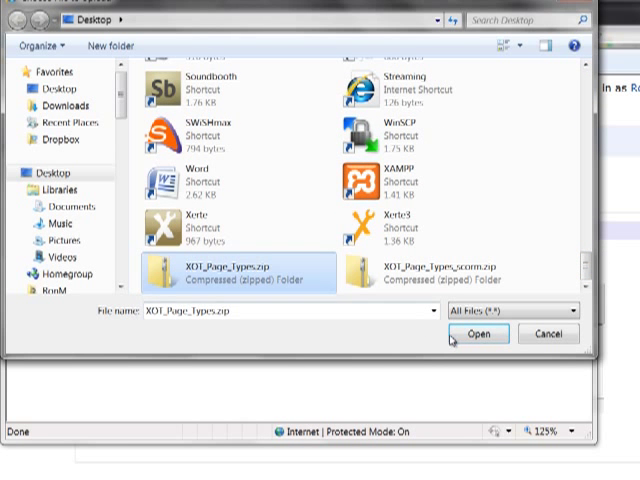
{"action": "left_click", "coordinate": [479, 334]}
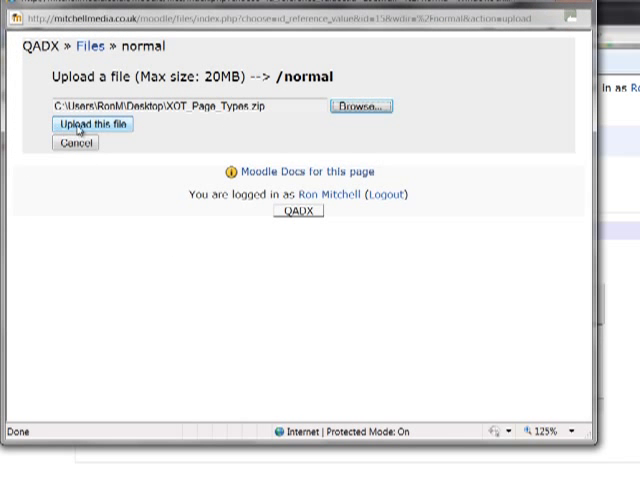
{"action": "left_click", "coordinate": [88, 124]}
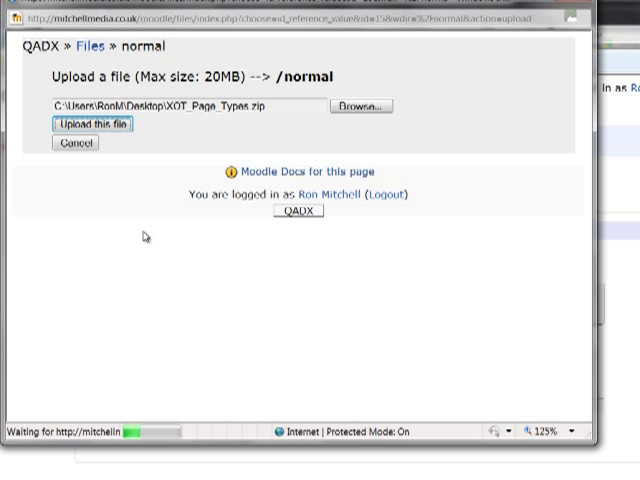
{"action": "left_click", "coordinate": [74, 125]}
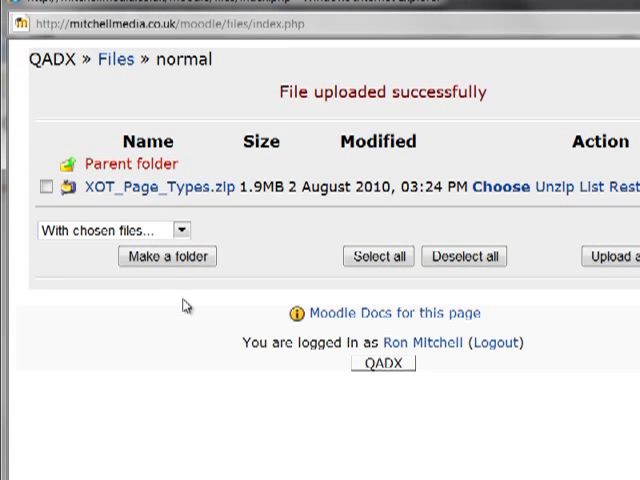
{"action": "left_click", "coordinate": [43, 186]}
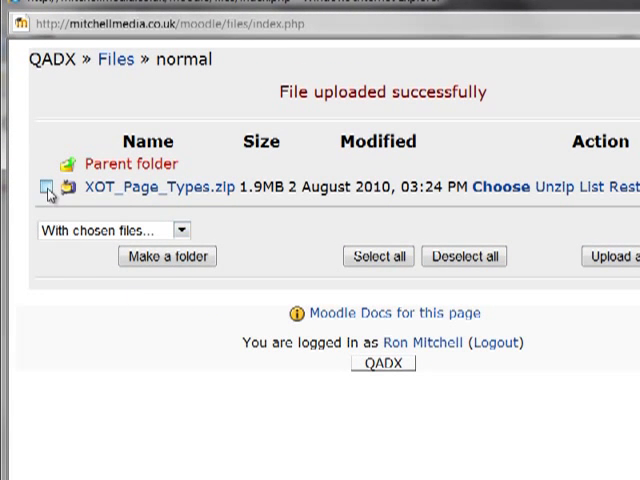
{"action": "left_click", "coordinate": [45, 186]}
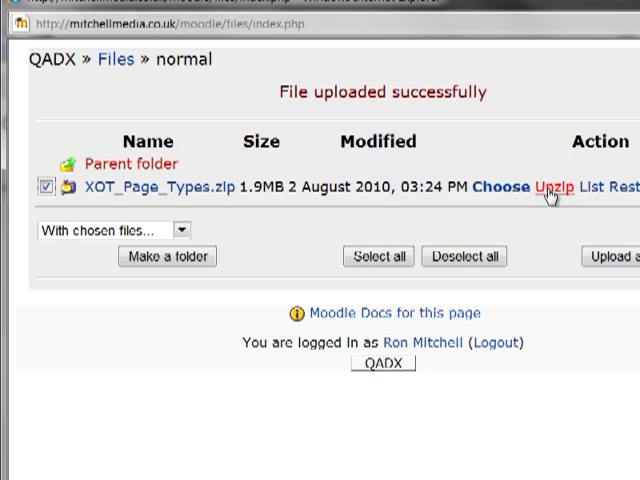
{"action": "mouse_move", "coordinate": [553, 192]}
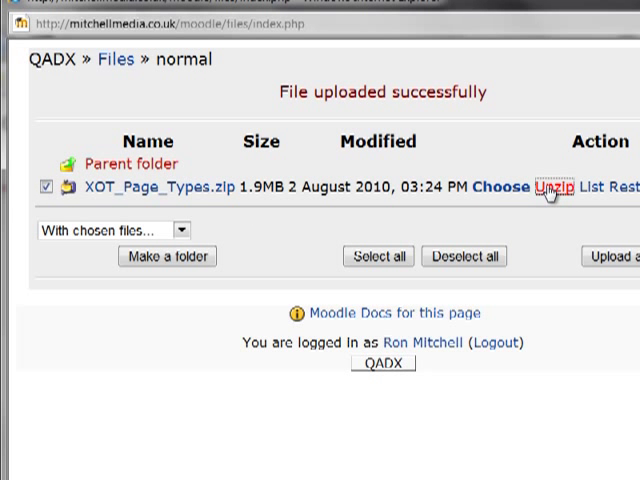
Unzip XOT_Page_Types.zip into common, media, models, thumbs and index.htm
{"action": "left_click", "coordinate": [558, 187]}
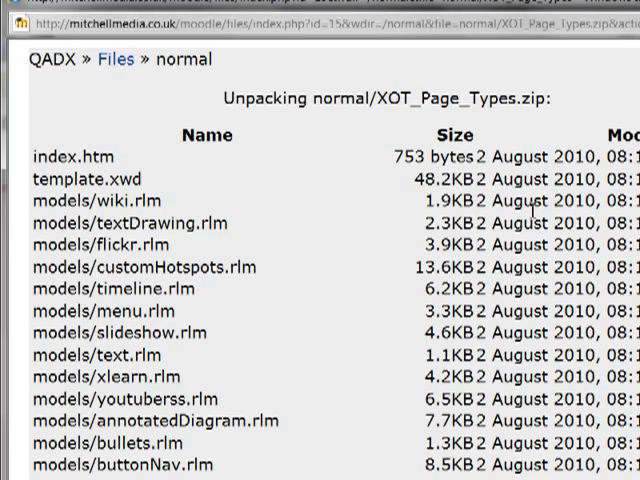
{"action": "scroll", "scroll_direction": "down", "scroll_amount": 3}
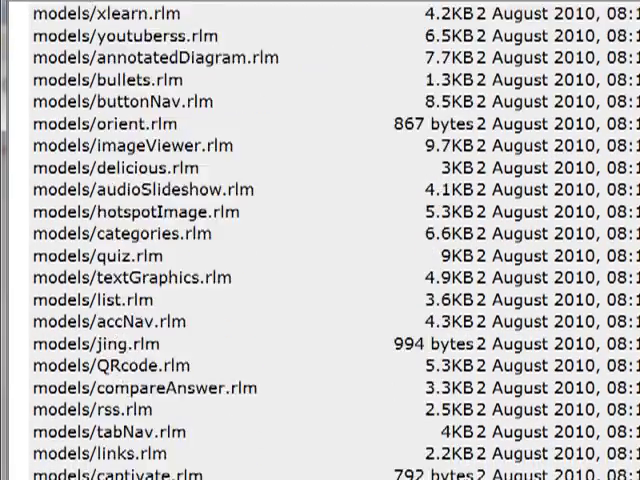
{"action": "scroll", "scroll_direction": "down", "scroll_amount": 3}
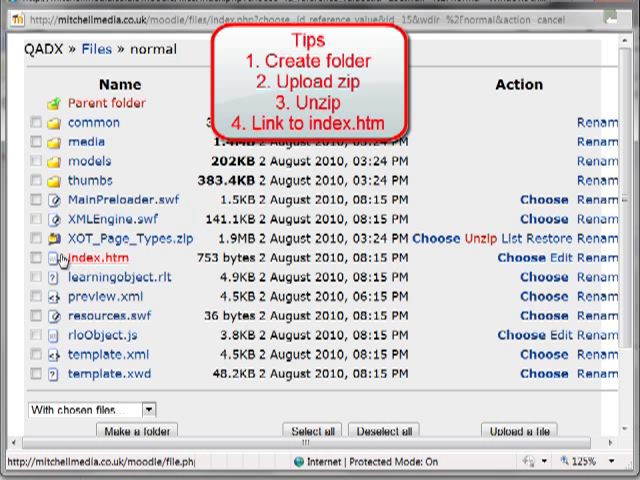
Choose the unpacked normal/index.htm as the resource's location
{"action": "left_click", "coordinate": [88, 258]}
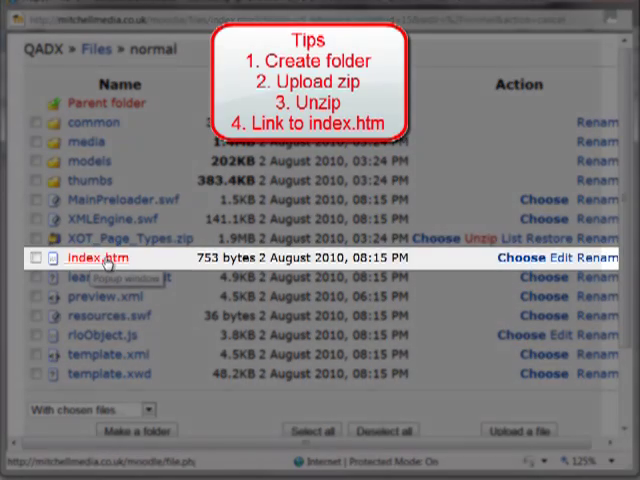
{"action": "left_click", "coordinate": [515, 258]}
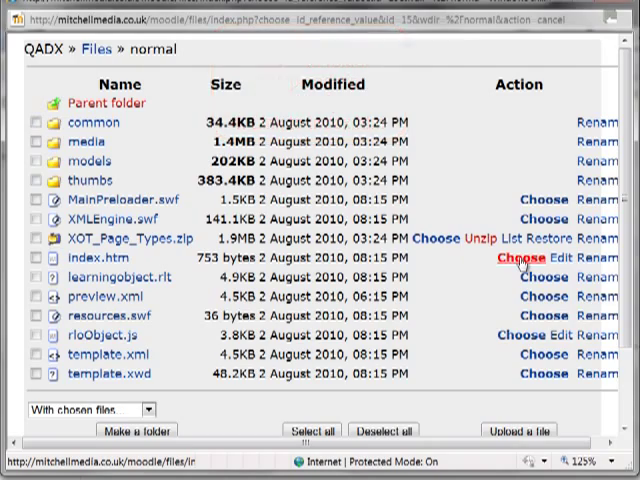
{"action": "left_click", "coordinate": [518, 259]}
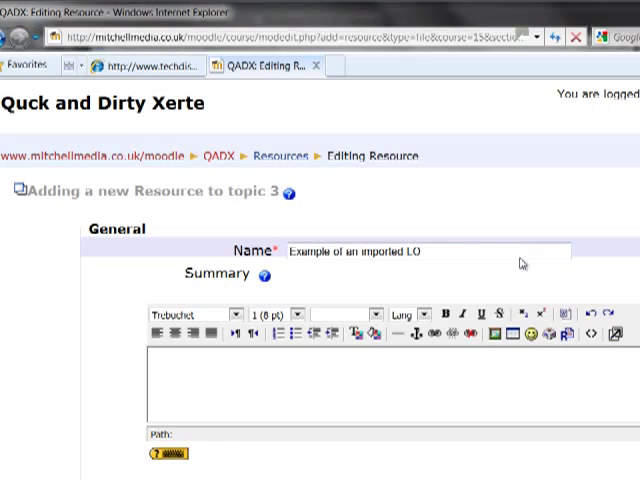
{"action": "scroll", "scroll_direction": "down", "scroll_amount": 3}
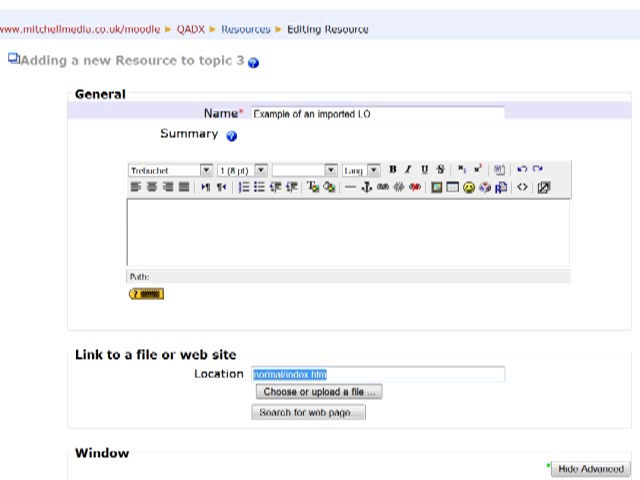
{"action": "scroll", "scroll_direction": "down", "scroll_amount": 3}
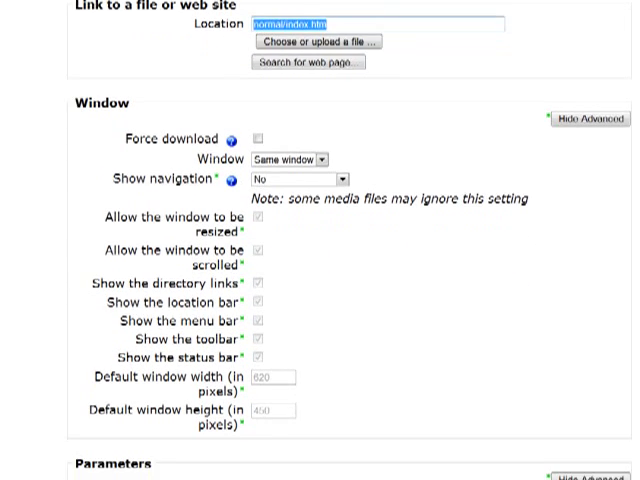
{"action": "scroll", "scroll_direction": "down", "scroll_amount": 3}
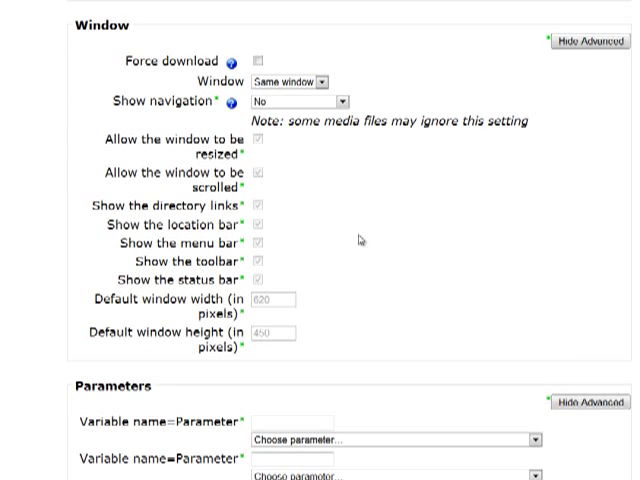
{"action": "mouse_move", "coordinate": [317, 75]}
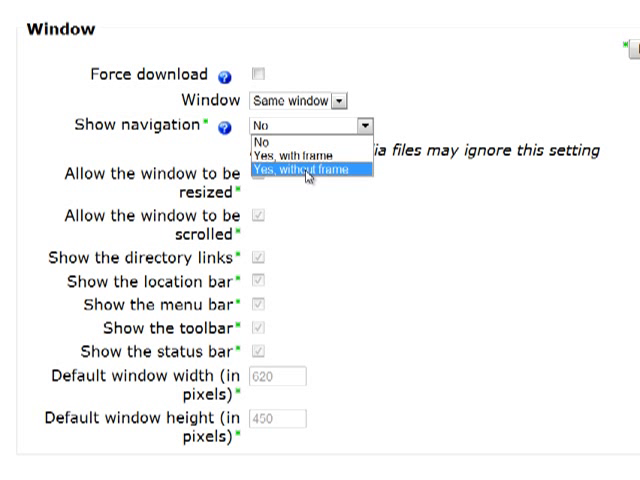
{"action": "mouse_move", "coordinate": [305, 155]}
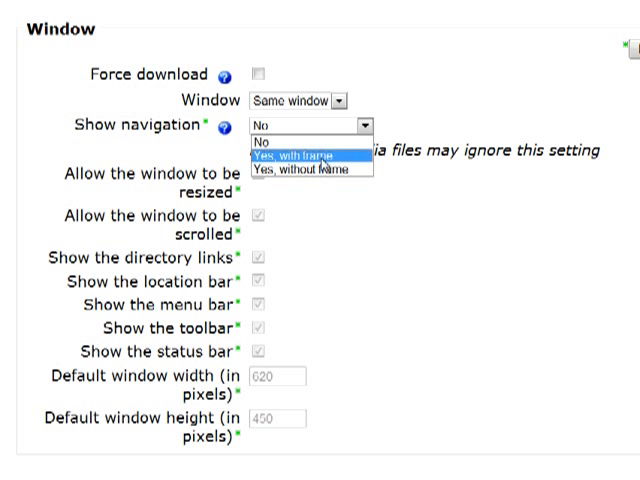
{"action": "mouse_move", "coordinate": [325, 155]}
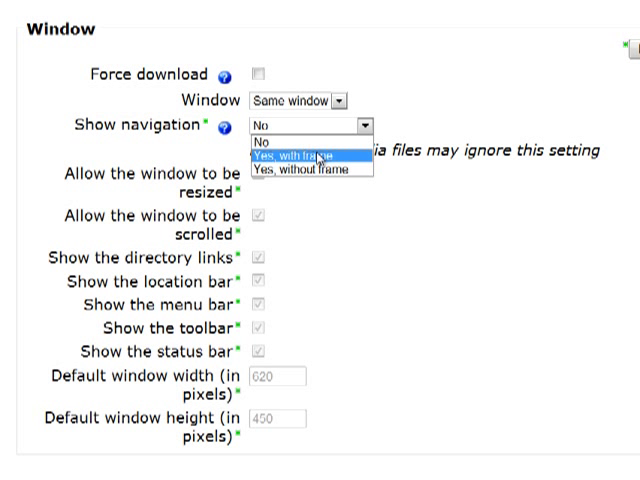
Set Show navigation to 'Yes, with frame' and save the resource
{"action": "left_click", "coordinate": [305, 155]}
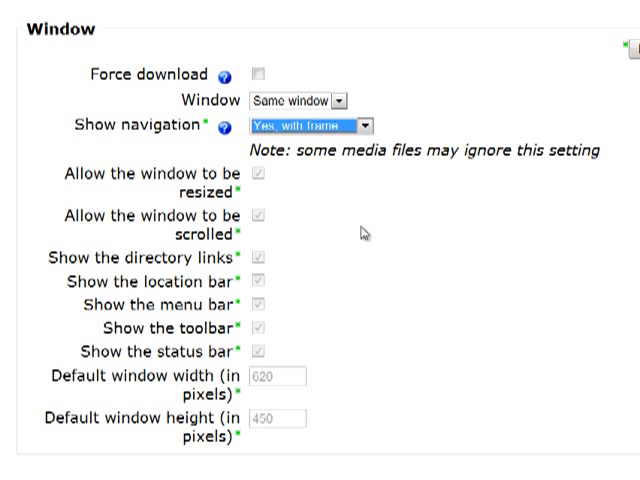
{"action": "mouse_move", "coordinate": [487, 145]}
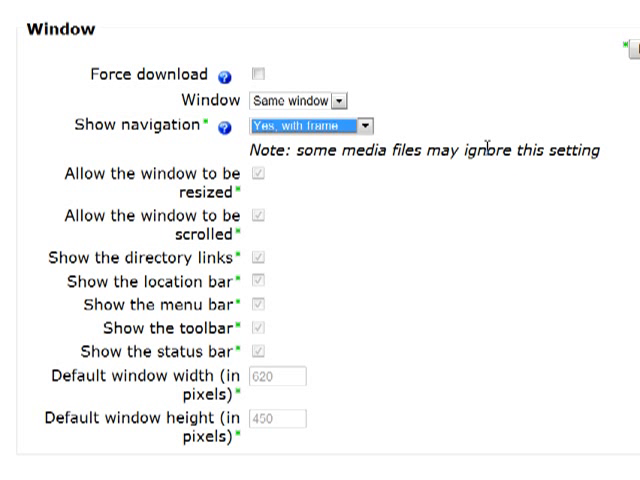
{"action": "mouse_move", "coordinate": [486, 200]}
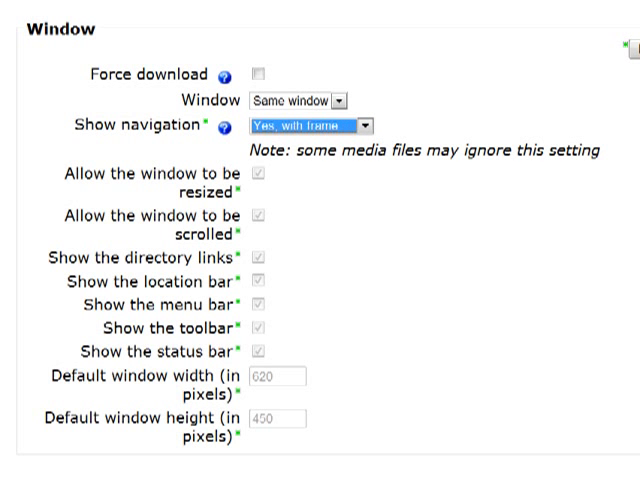
{"action": "scroll", "scroll_direction": "down", "scroll_amount": 3}
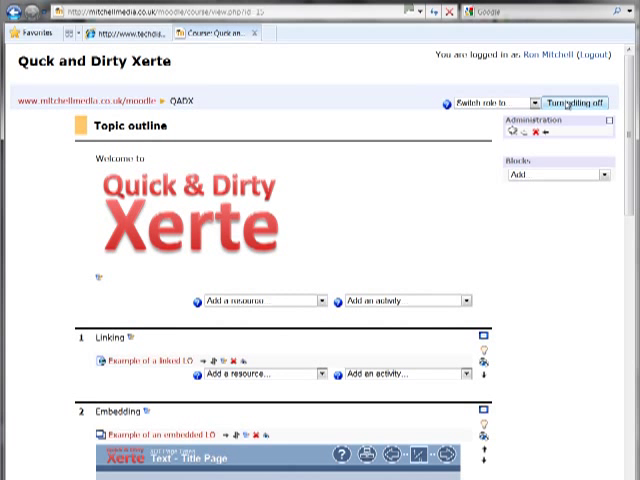
Turn editing off and open the 'Example of an imported LO' resource
{"action": "left_click", "coordinate": [574, 101]}
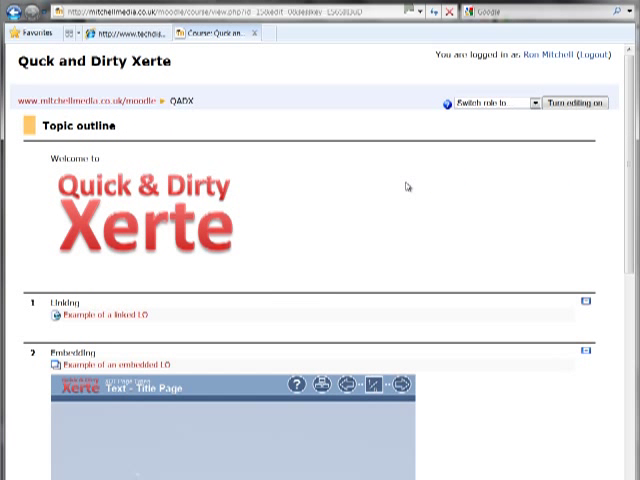
{"action": "scroll", "scroll_direction": "down", "scroll_amount": 3}
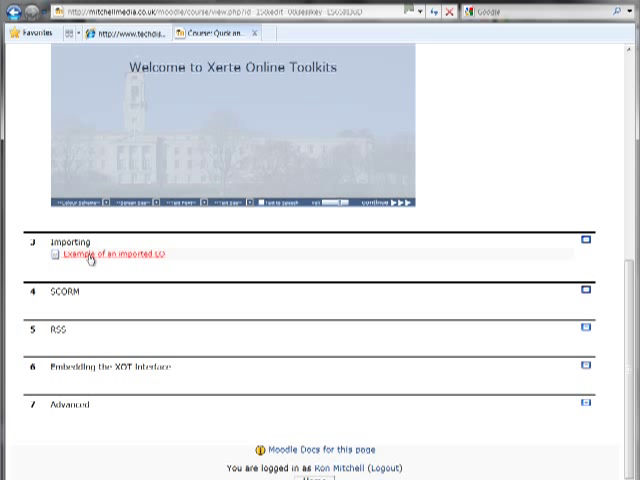
{"action": "left_click", "coordinate": [113, 253]}
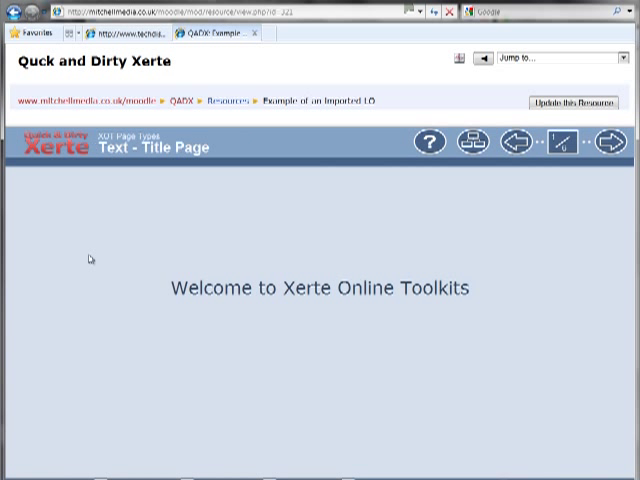
Page through the Xerte object to its Bullets page, then return to the QADX course
{"action": "left_click", "coordinate": [602, 143]}
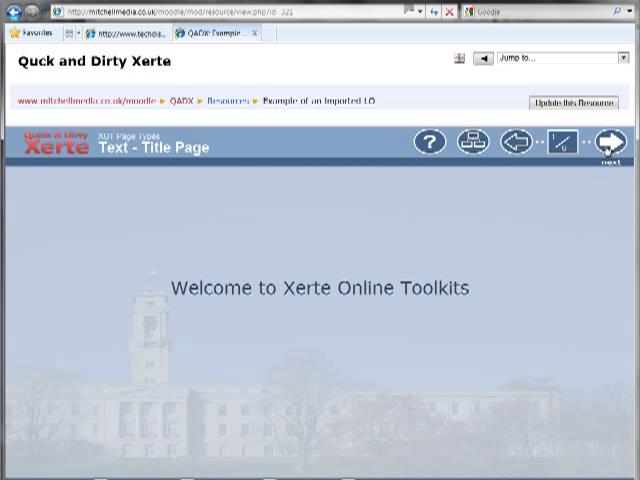
{"action": "left_click", "coordinate": [610, 144]}
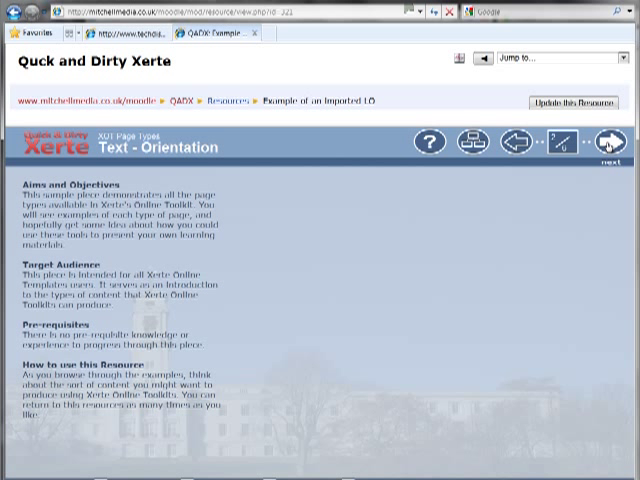
{"action": "left_click", "coordinate": [613, 140]}
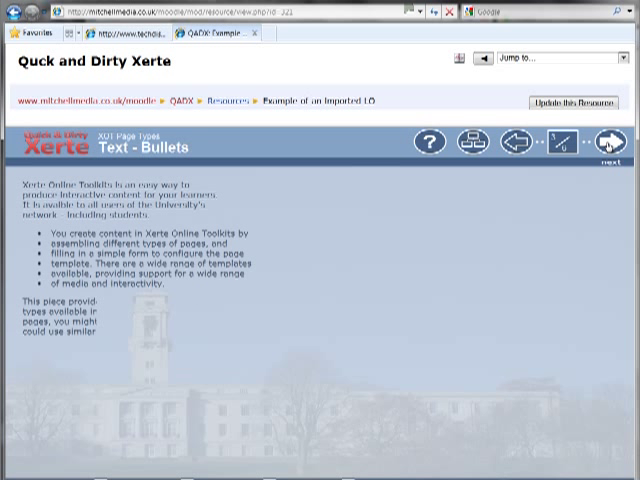
{"action": "left_click", "coordinate": [610, 141]}
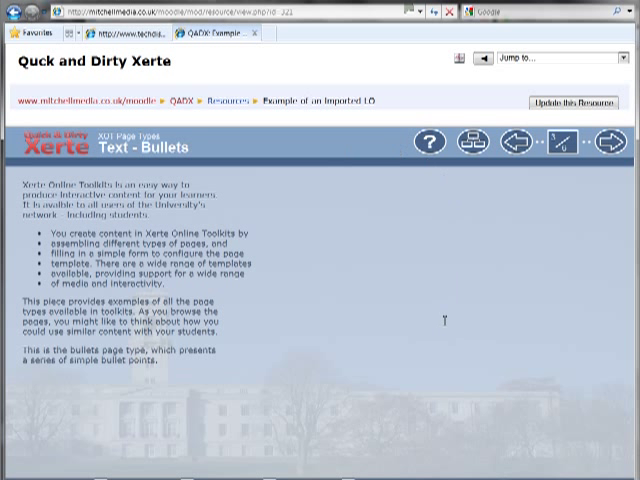
{"action": "mouse_move", "coordinate": [444, 320]}
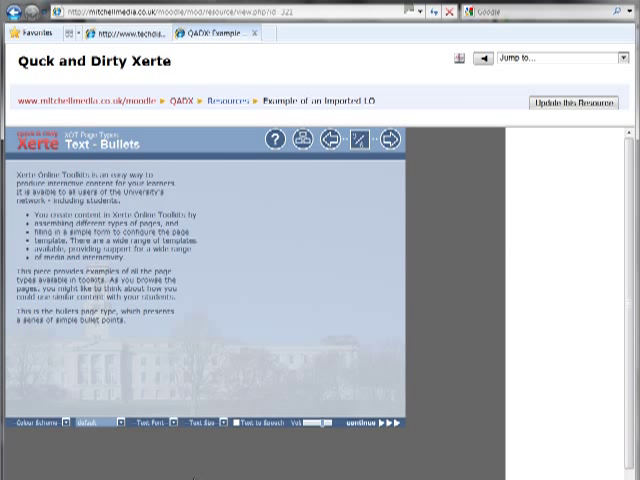
{"action": "left_click", "coordinate": [95, 451]}
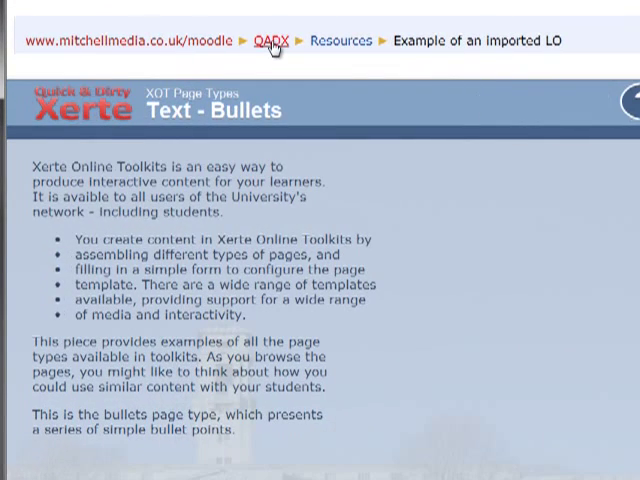
{"action": "left_click", "coordinate": [268, 41]}
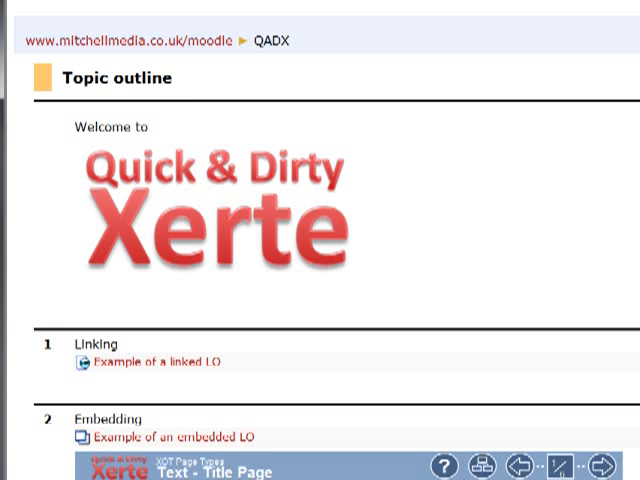
Choose SCORM/AICC from topic 4's 'Add an activity' list to open the new activity form
{"action": "scroll", "scroll_direction": "down", "scroll_amount": 3}
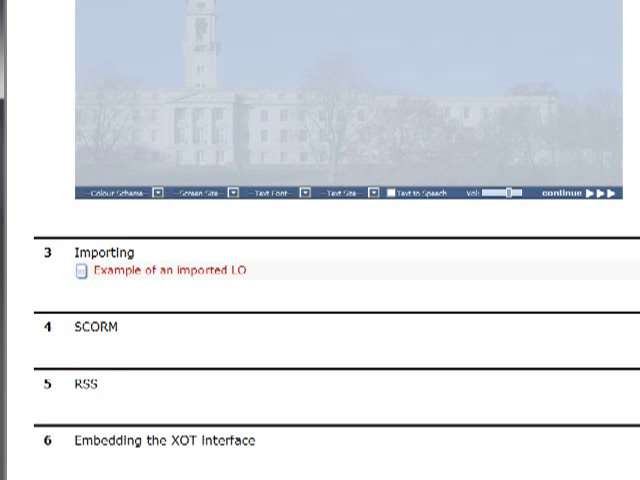
{"action": "scroll", "scroll_direction": "up", "scroll_amount": 3}
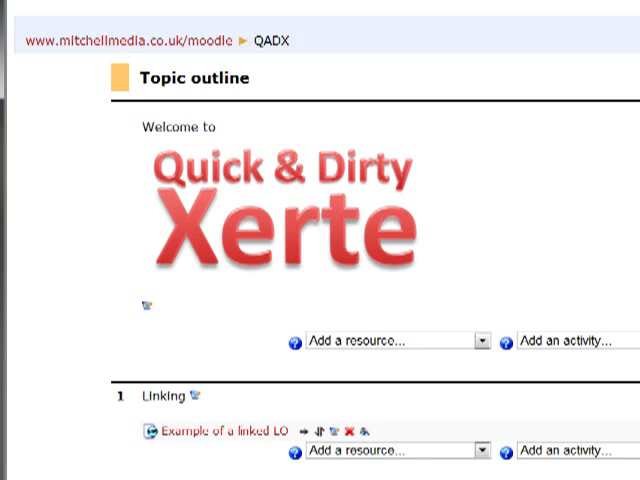
{"action": "scroll", "scroll_direction": "down", "scroll_amount": 3}
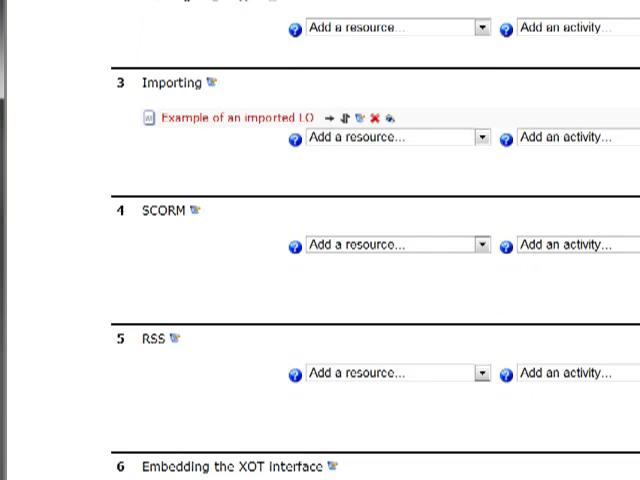
{"action": "scroll", "scroll_direction": "up", "scroll_amount": 3}
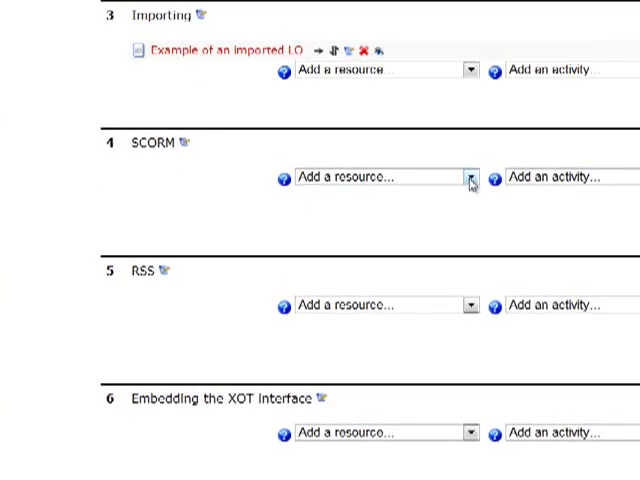
{"action": "left_click", "coordinate": [470, 178]}
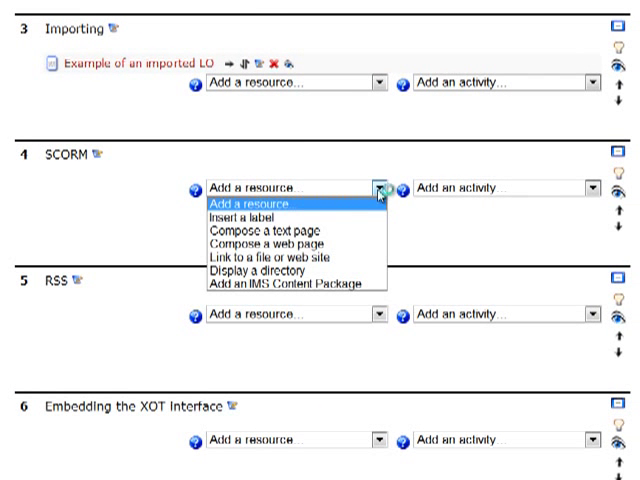
{"action": "mouse_move", "coordinate": [270, 258]}
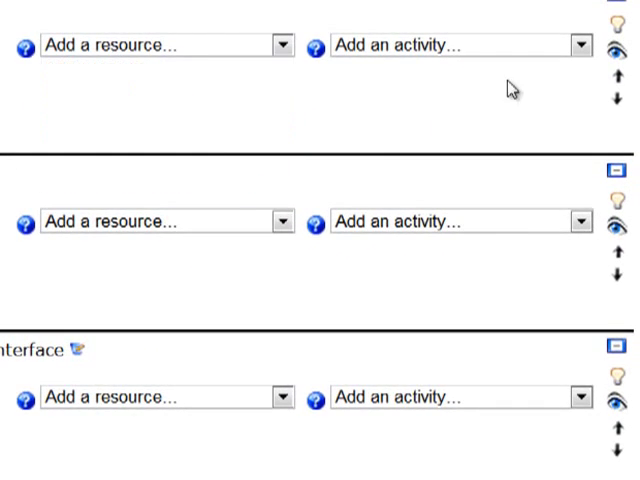
{"action": "left_click", "coordinate": [581, 44]}
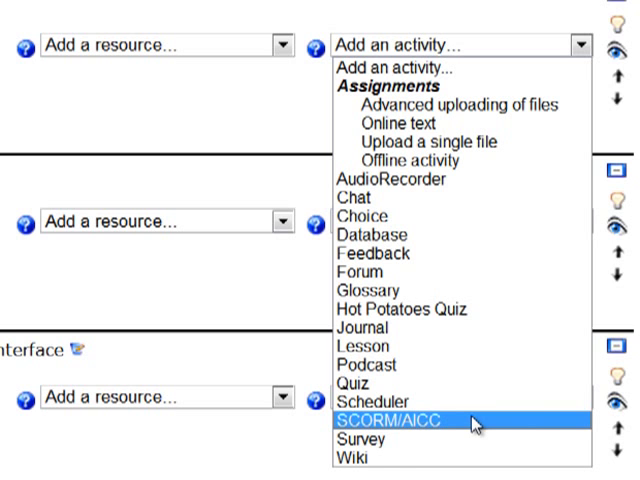
{"action": "left_click", "coordinate": [388, 419]}
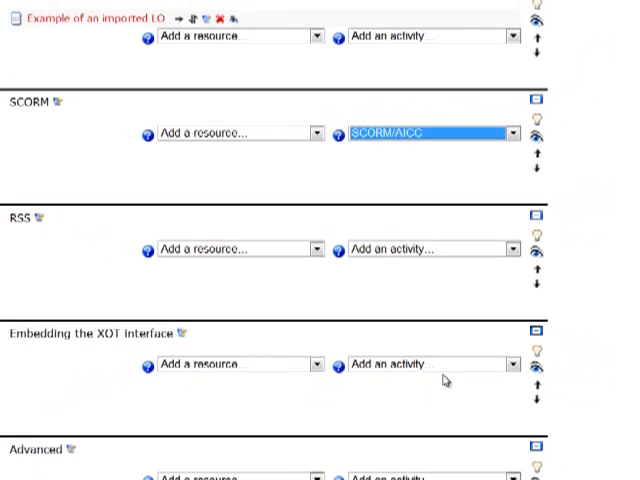
{"action": "left_click", "coordinate": [432, 133]}
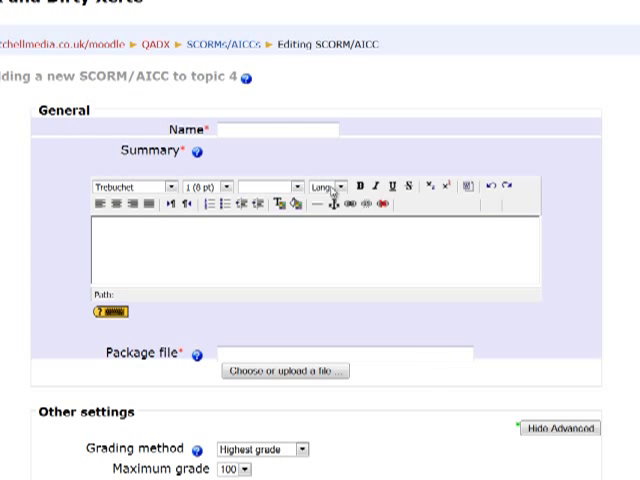
Name the activity 'Example of an imported SCORM LO'
{"action": "left_click", "coordinate": [270, 128]}
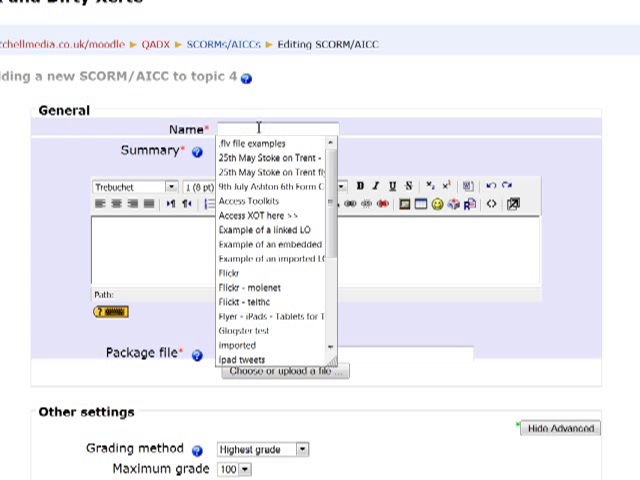
{"action": "type", "text": "Example of an imported"}
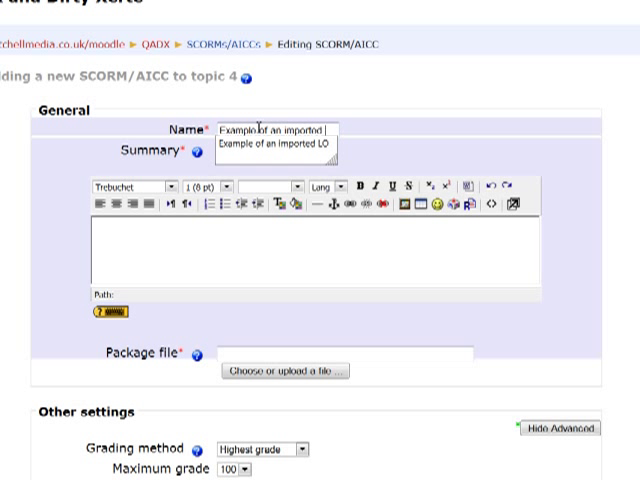
{"action": "type", "text": "SCORM LO"}
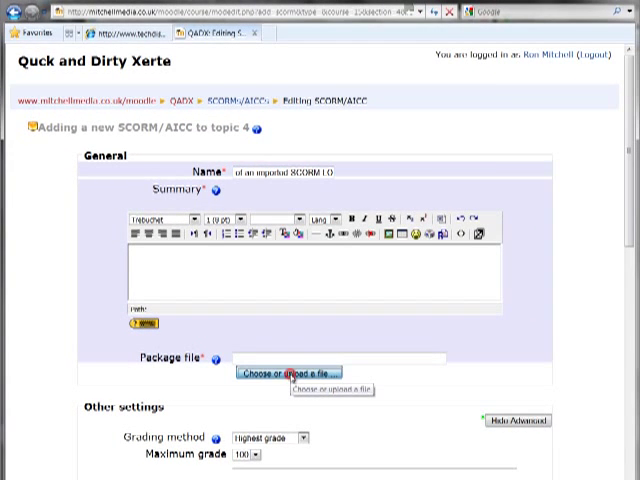
Upload XOT_Page_Types_scorm.zip from the computer into the course files
{"action": "left_click", "coordinate": [291, 372]}
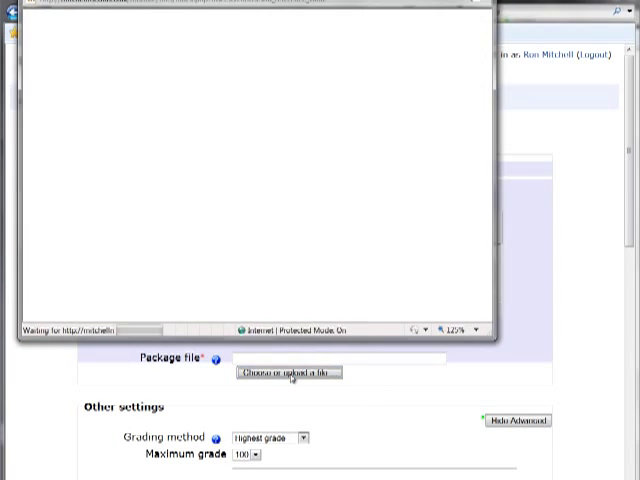
{"action": "left_click", "coordinate": [288, 373]}
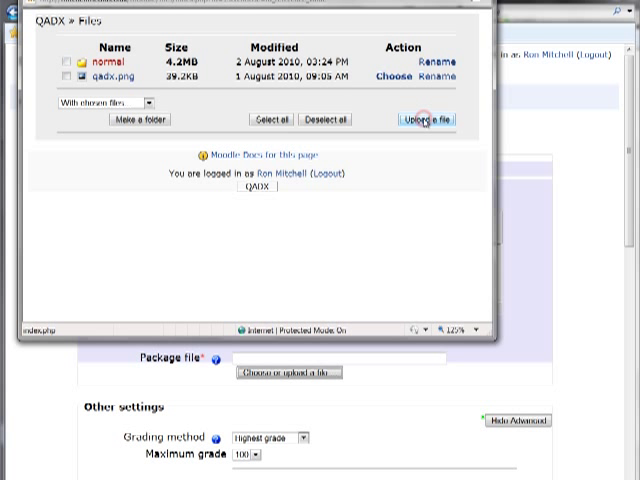
{"action": "left_click", "coordinate": [429, 120]}
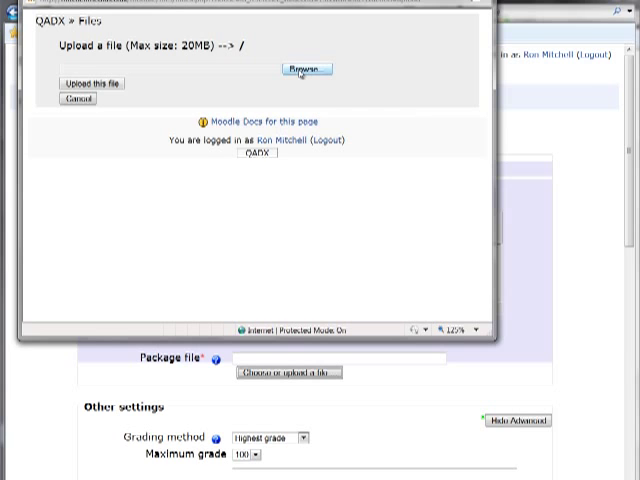
{"action": "left_click", "coordinate": [308, 69]}
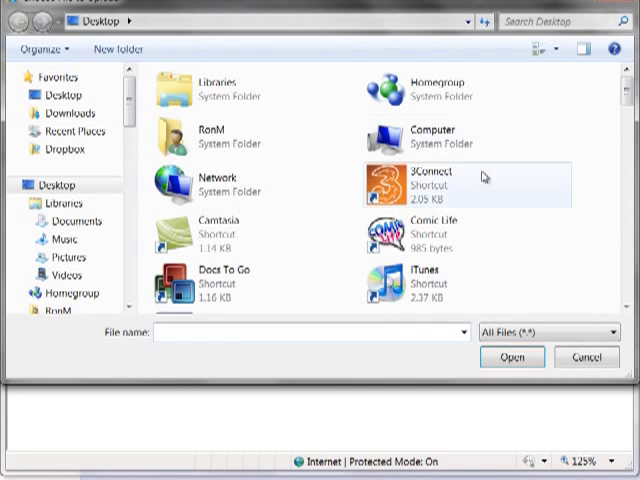
{"action": "scroll", "scroll_direction": "down", "scroll_amount": 3}
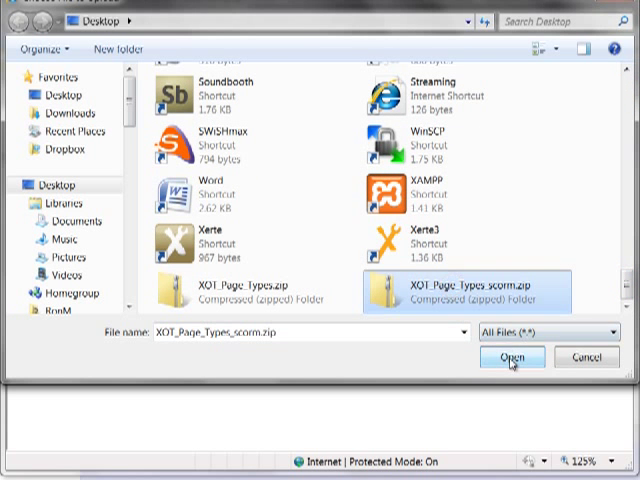
{"action": "left_click", "coordinate": [512, 357]}
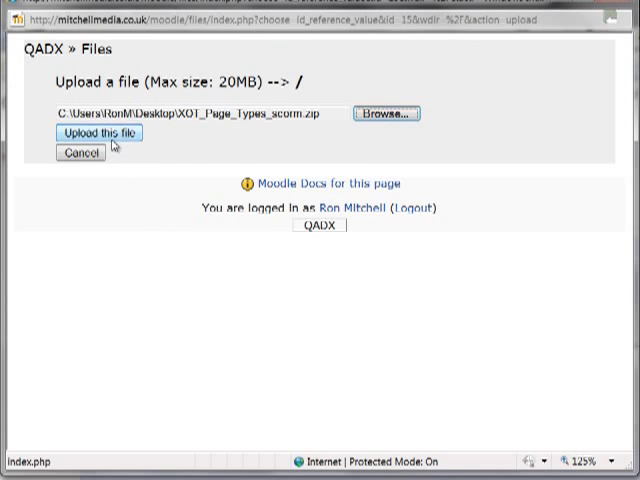
{"action": "left_click", "coordinate": [93, 133]}
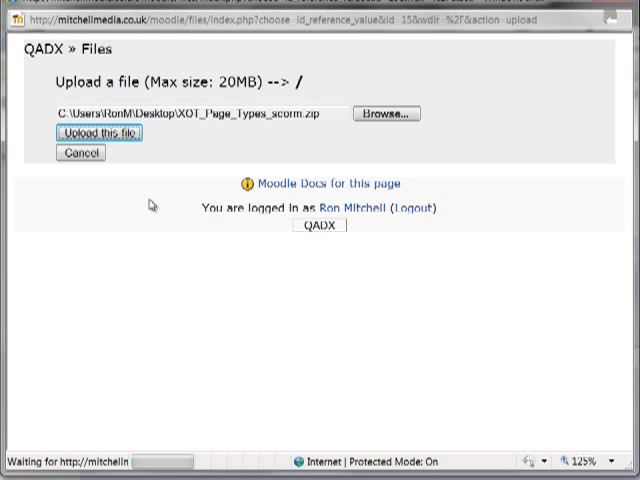
{"action": "left_click", "coordinate": [112, 130]}
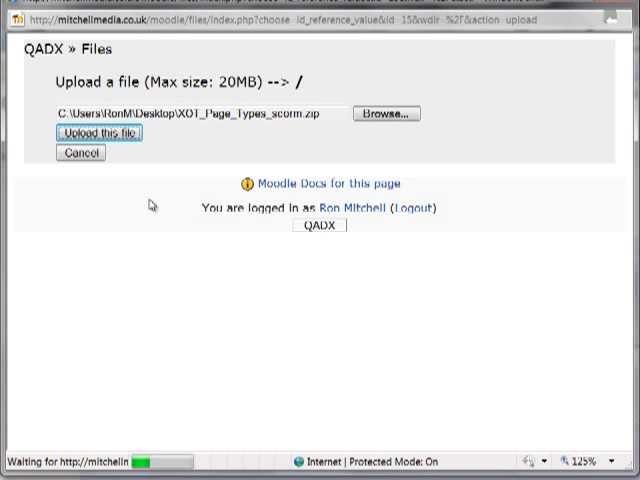
{"action": "left_click", "coordinate": [103, 133]}
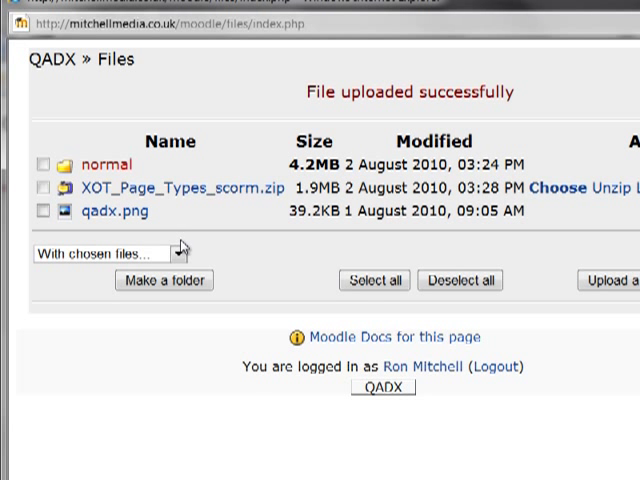
{"action": "mouse_move", "coordinate": [558, 228]}
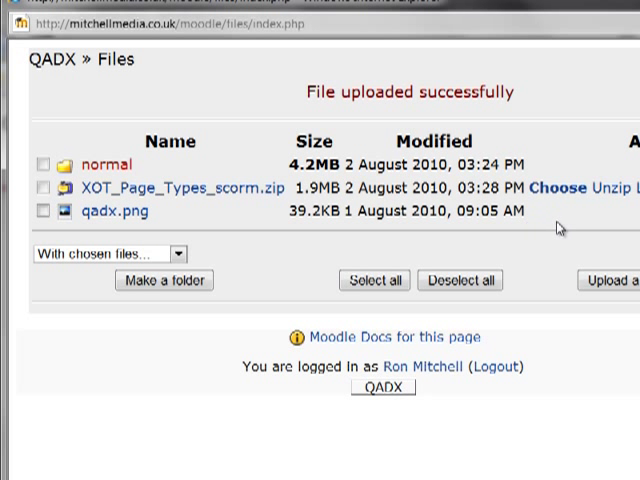
{"action": "mouse_move", "coordinate": [558, 189]}
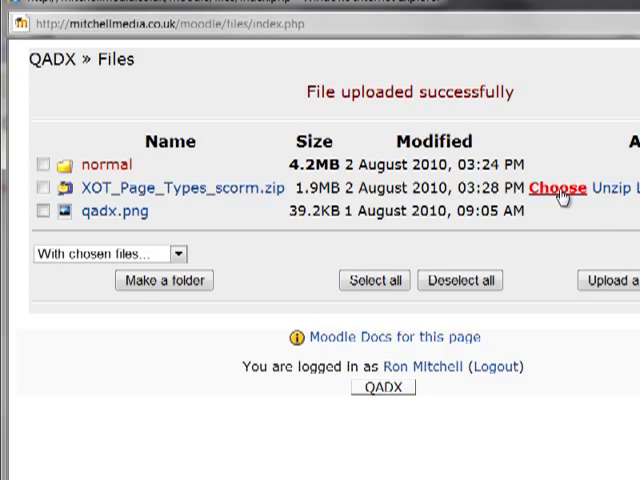
Choose XOT_Page_Types_scorm.zip as the SCORM activity's package
{"action": "left_click", "coordinate": [557, 188]}
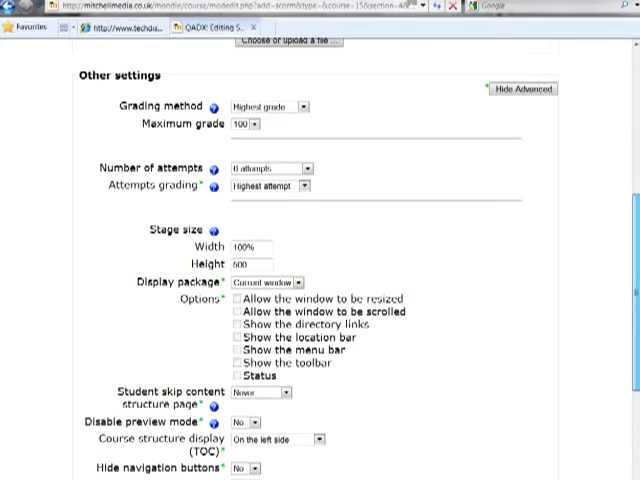
Scroll up through the SCORM form's Other settings
{"action": "scroll", "scroll_direction": "up", "scroll_amount": 3}
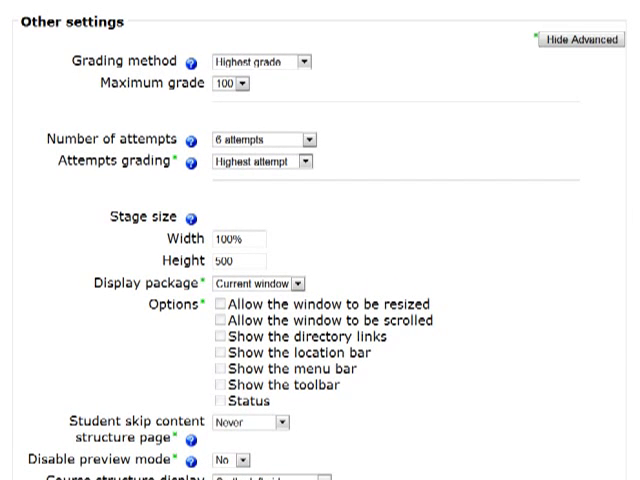
{"action": "mouse_move", "coordinate": [483, 224]}
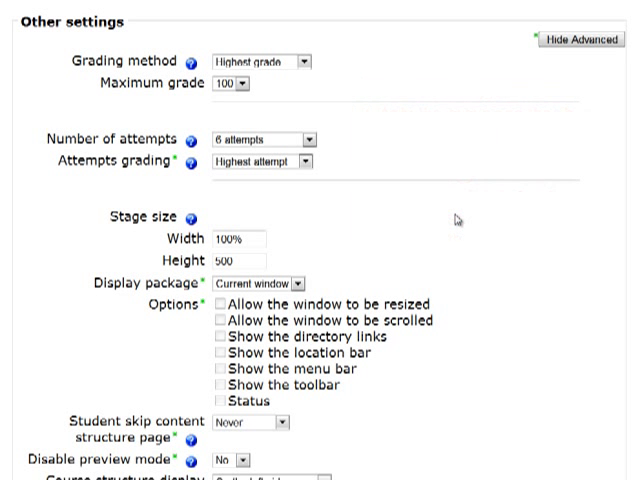
{"action": "mouse_move", "coordinate": [462, 224]}
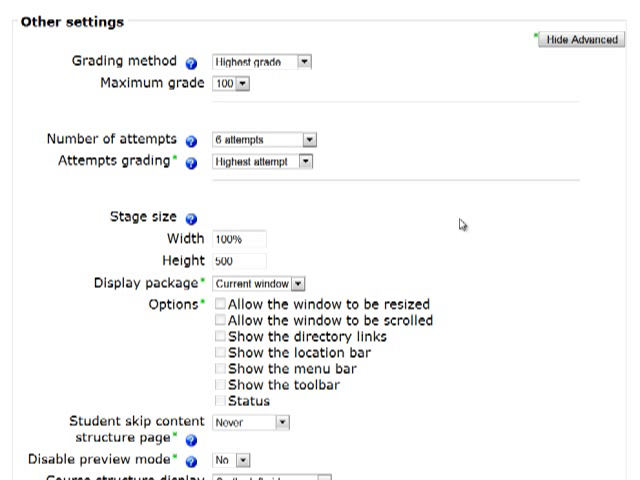
{"action": "mouse_move", "coordinate": [456, 226]}
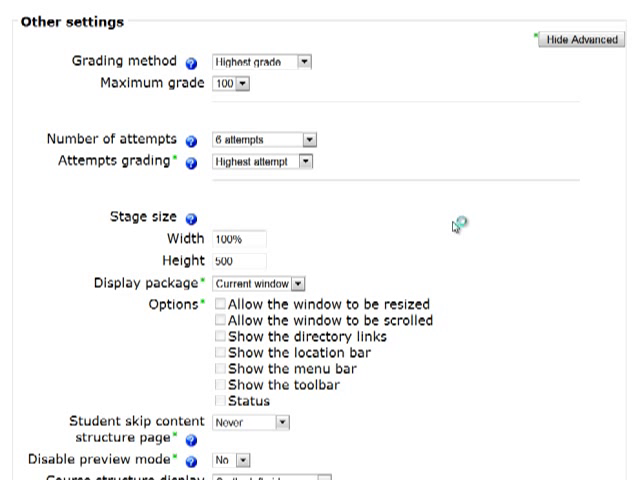
{"action": "mouse_move", "coordinate": [450, 231]}
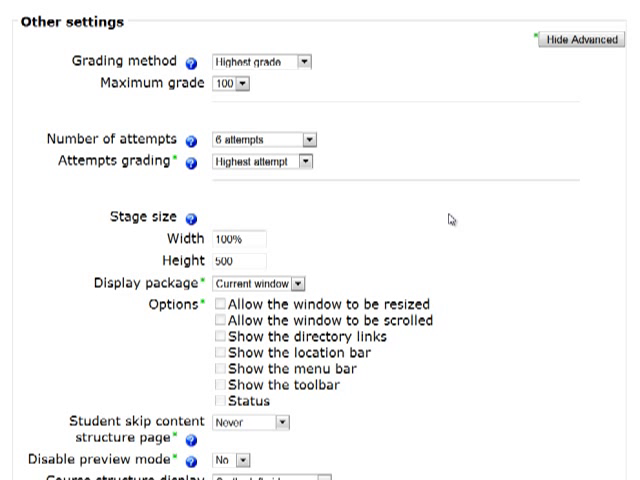
{"action": "mouse_move", "coordinate": [456, 229]}
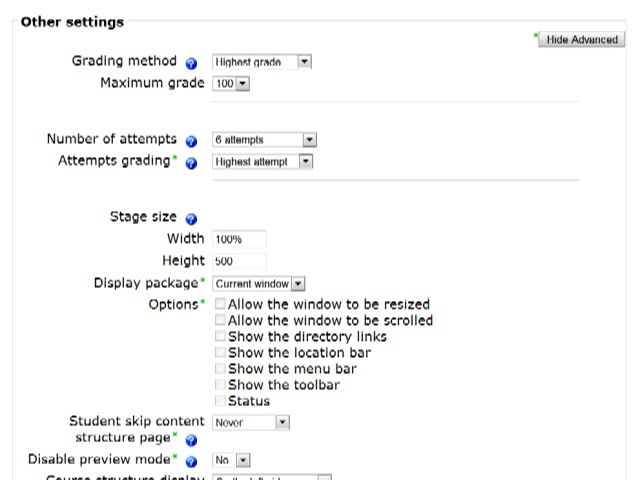
Attempt to save the SCORM activity, which is rejected for its empty summary
{"action": "scroll", "scroll_direction": "down", "scroll_amount": 3}
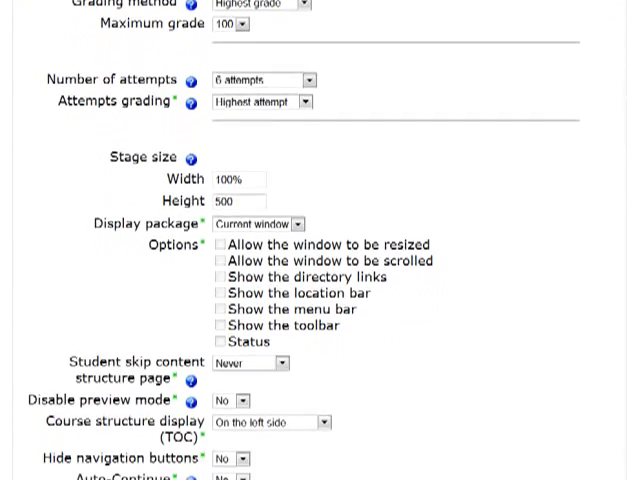
{"action": "scroll", "scroll_direction": "down", "scroll_amount": 3}
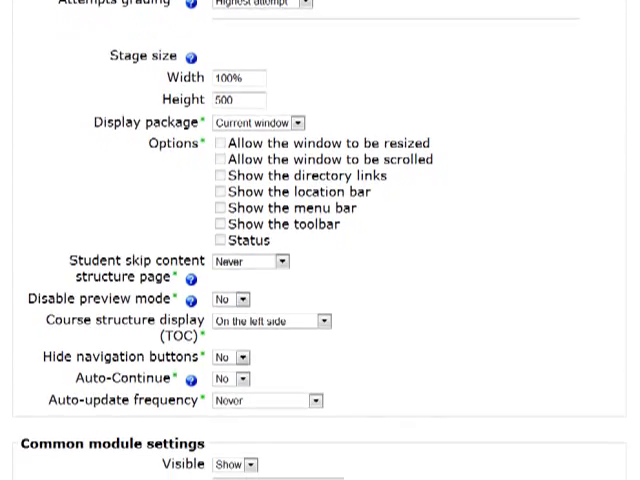
{"action": "scroll", "scroll_direction": "down", "scroll_amount": 3}
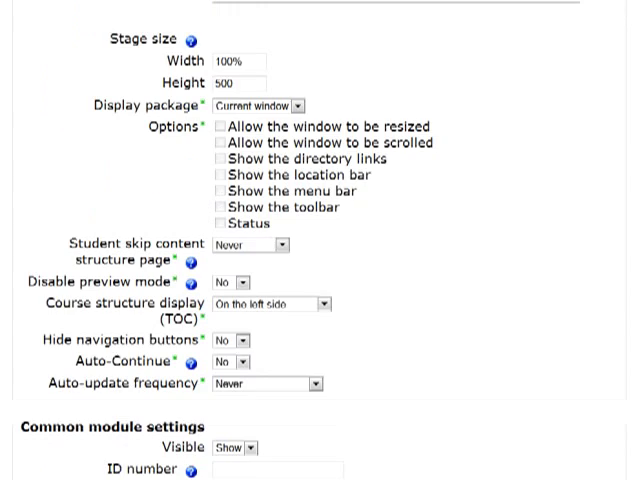
{"action": "scroll", "scroll_direction": "down", "scroll_amount": 3}
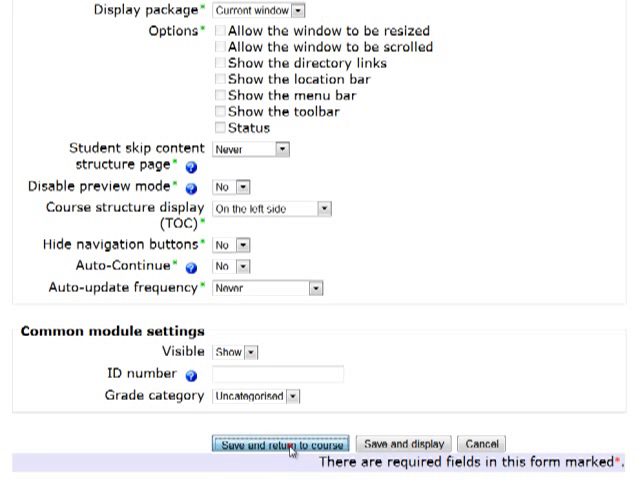
{"action": "left_click", "coordinate": [282, 443]}
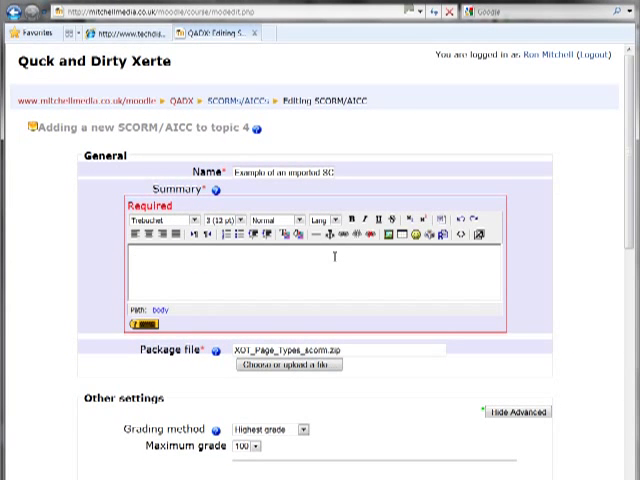
Enter the summary 'Example of an imported scorm LO' and scroll down the form
{"action": "type", "text": "Example of"}
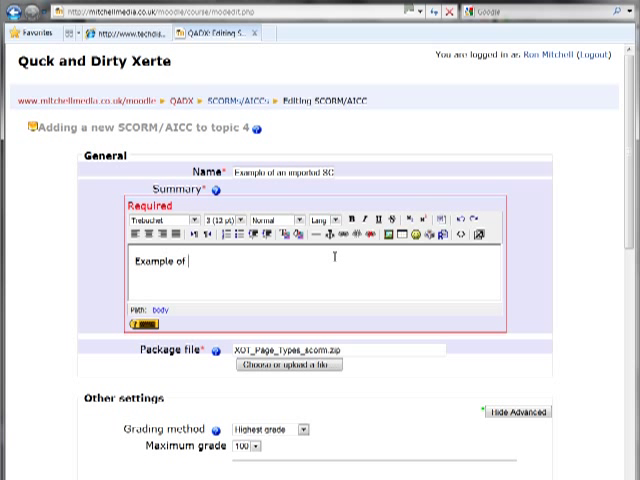
{"action": "type", "text": "an impo"}
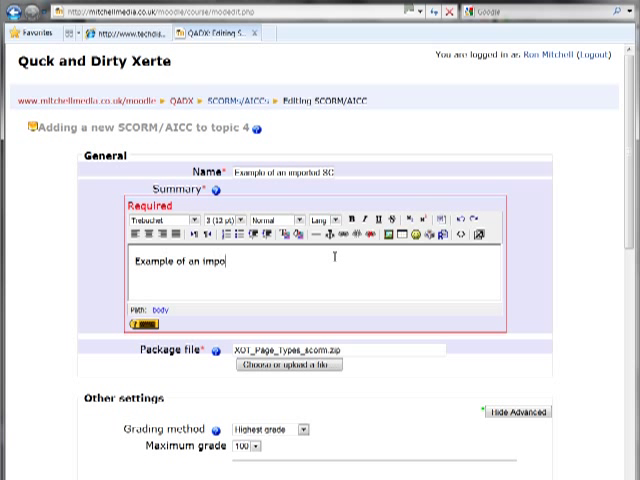
{"action": "type", "text": "rted scorm LO"}
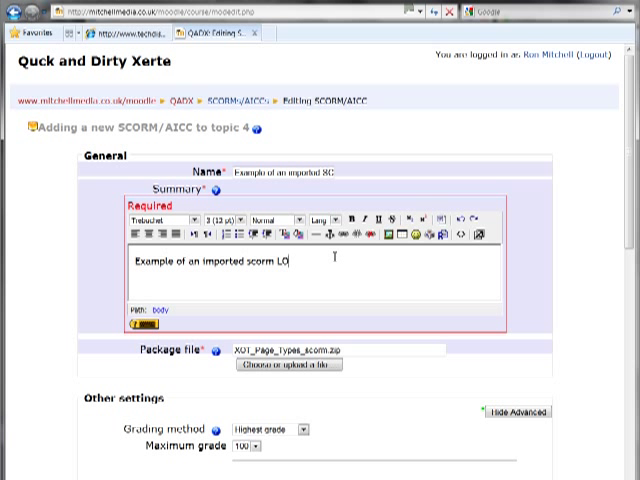
{"action": "scroll", "scroll_direction": "down", "scroll_amount": 3}
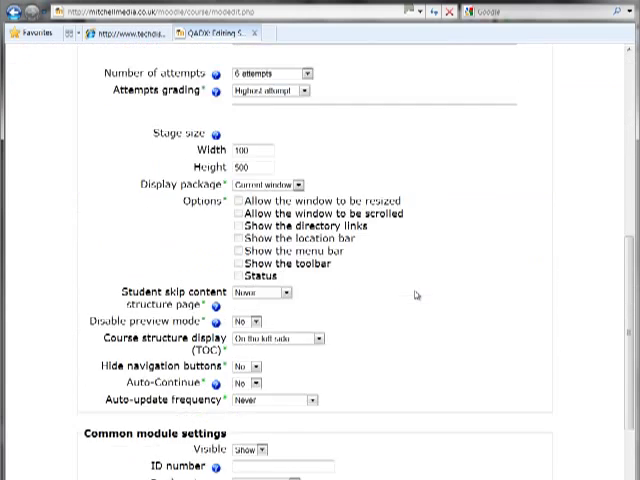
{"action": "scroll", "scroll_direction": "down", "scroll_amount": 3}
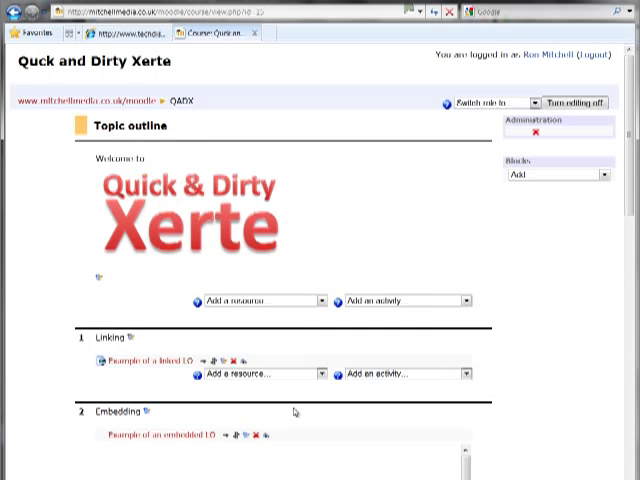
Turn editing off and open 'Example of an imported SCORM LO' in the SCORM topic
{"action": "left_click", "coordinate": [571, 101]}
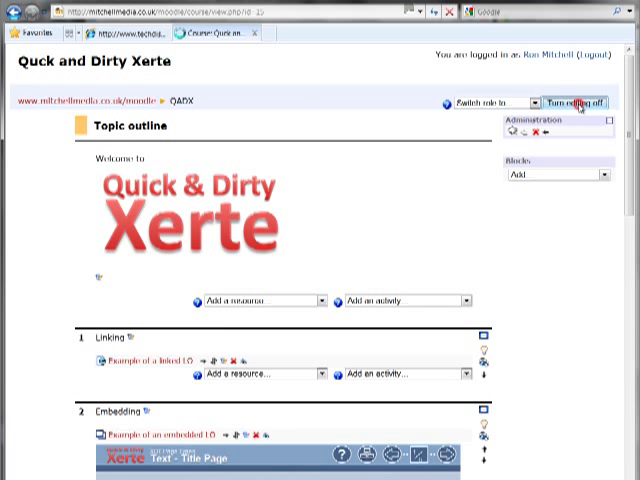
{"action": "left_click", "coordinate": [572, 100]}
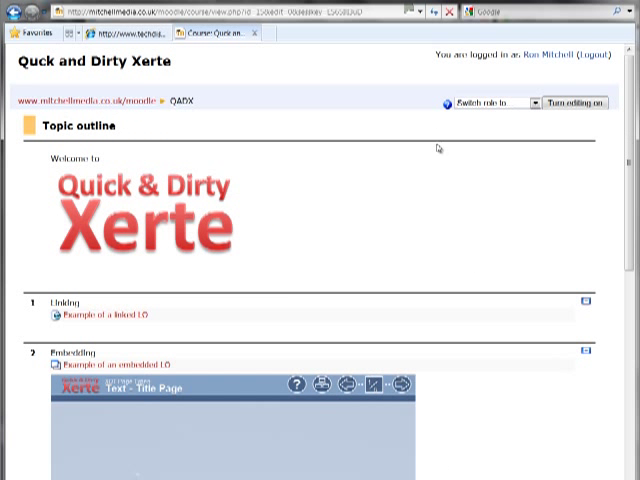
{"action": "scroll", "scroll_direction": "down", "scroll_amount": 3}
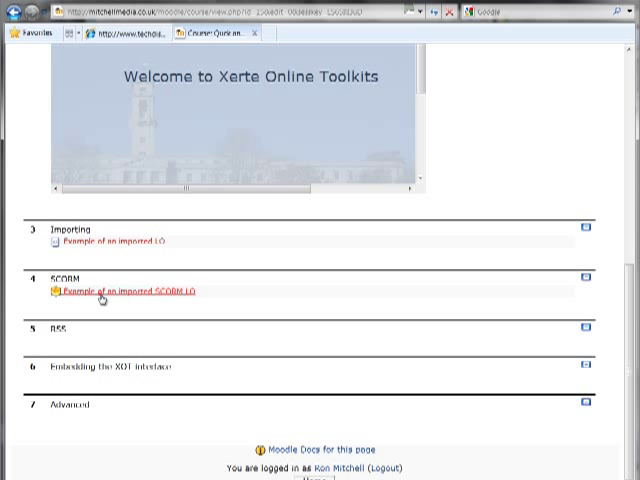
{"action": "left_click", "coordinate": [128, 291]}
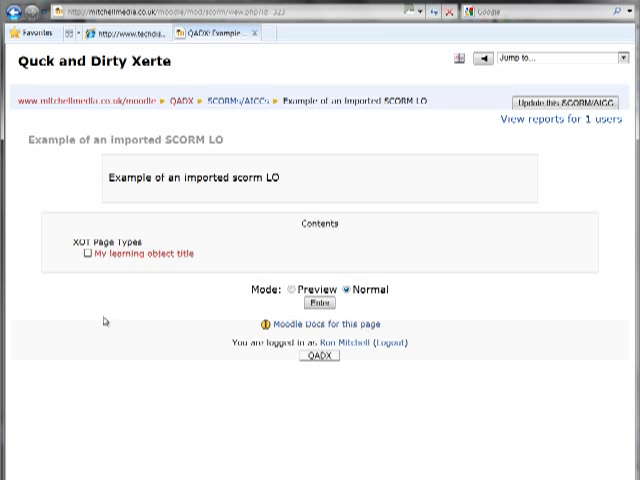
{"action": "mouse_move", "coordinate": [113, 268]}
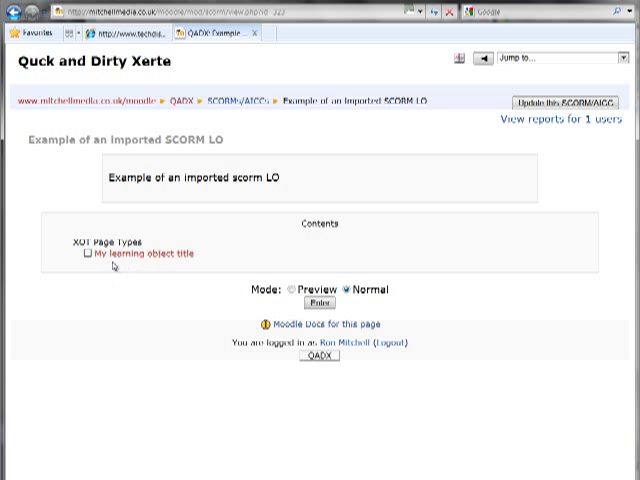
{"action": "mouse_move", "coordinate": [156, 256]}
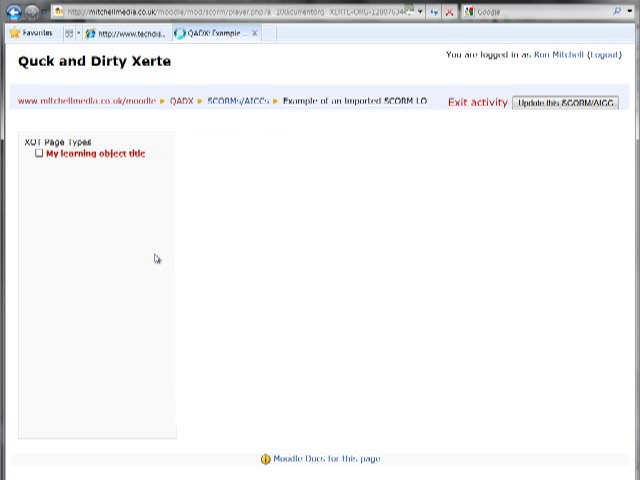
Enter the SCORM player in Normal mode to show the Xerte title page
{"action": "left_click", "coordinate": [100, 154]}
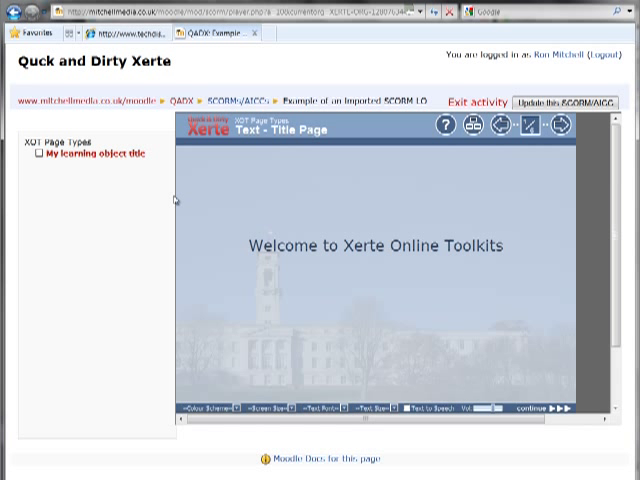
{"action": "mouse_move", "coordinate": [390, 195]}
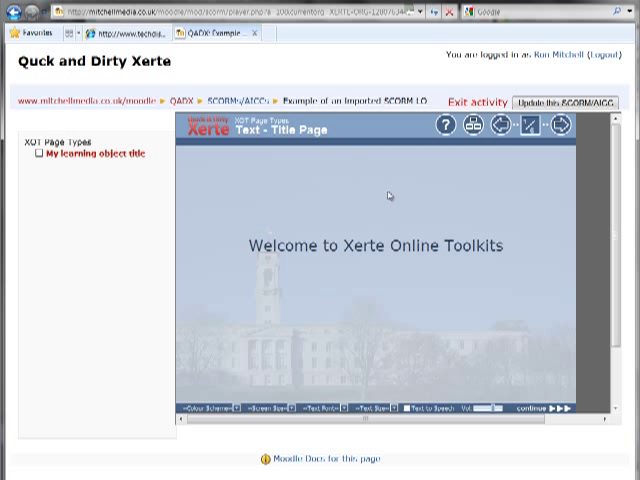
{"action": "mouse_move", "coordinate": [348, 247]}
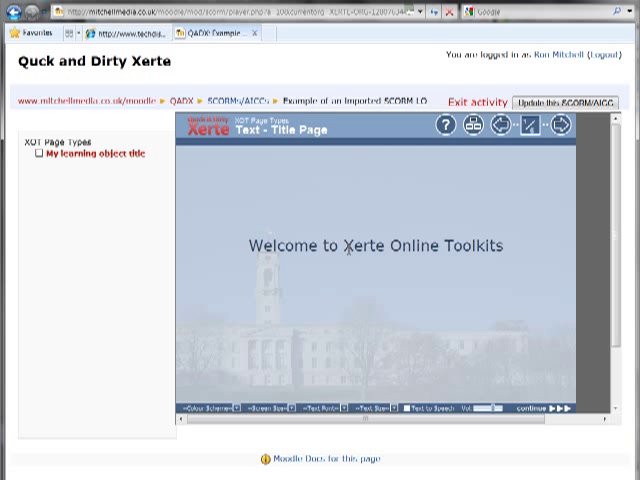
{"action": "mouse_move", "coordinate": [164, 269]}
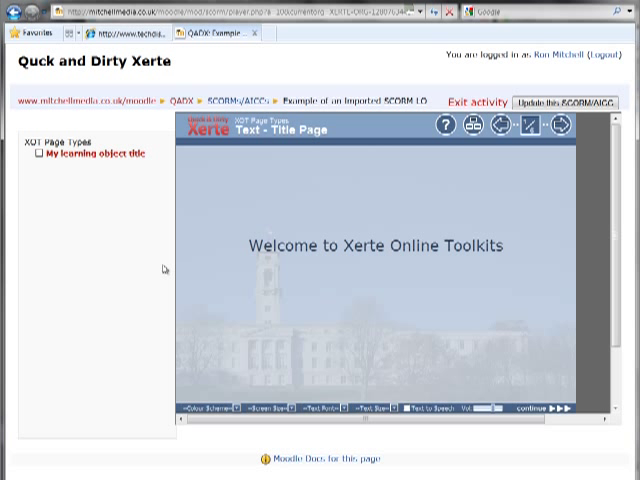
{"action": "mouse_move", "coordinate": [107, 200]}
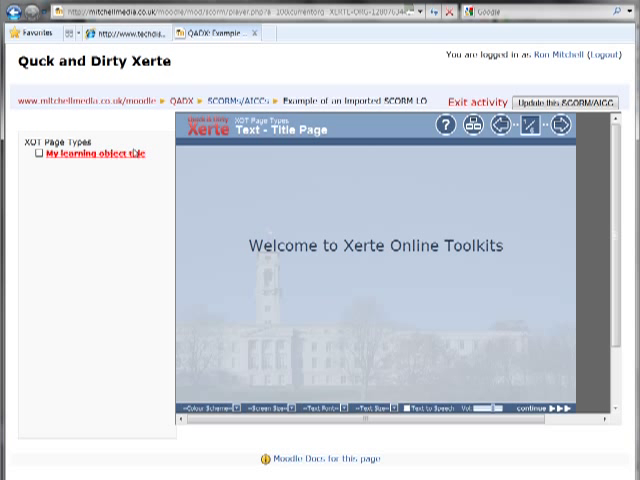
{"action": "mouse_move", "coordinate": [562, 128]}
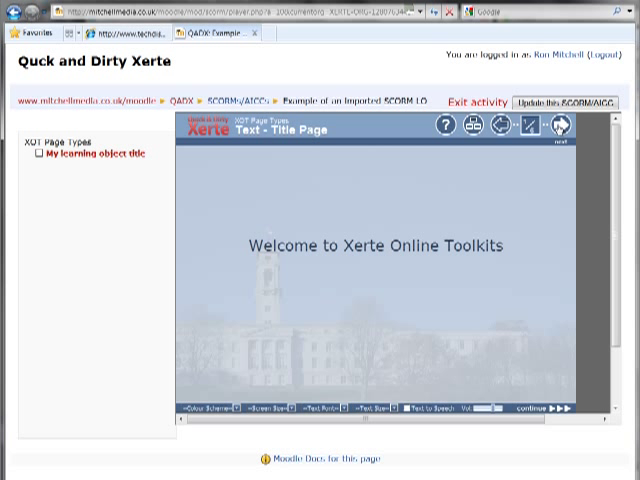
{"action": "mouse_move", "coordinate": [558, 128]}
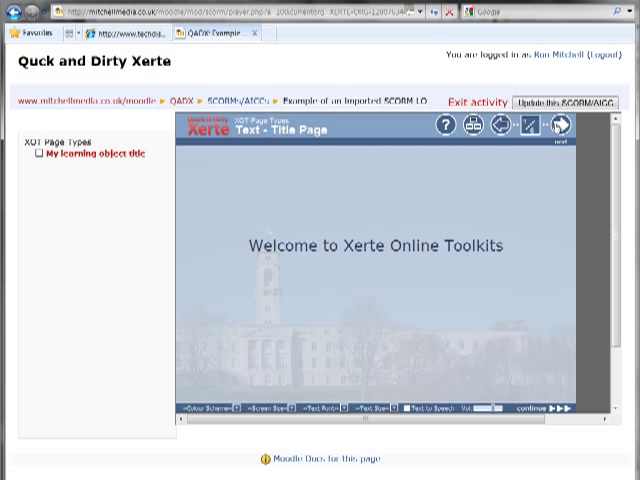
{"action": "mouse_move", "coordinate": [555, 127]}
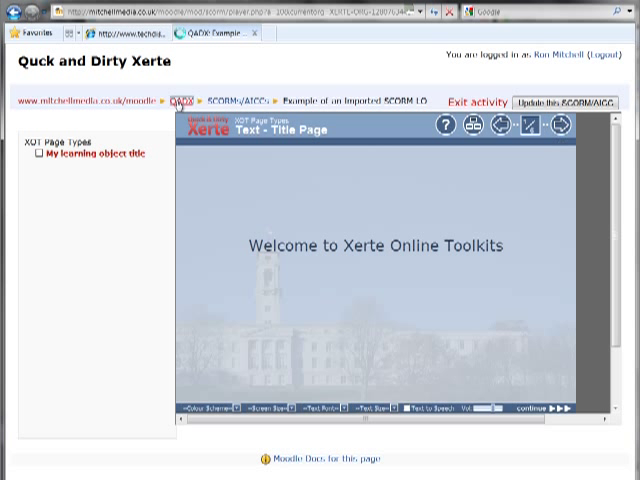
Return to the QADX course page, turn editing on, and scroll down
{"action": "left_click", "coordinate": [182, 99]}
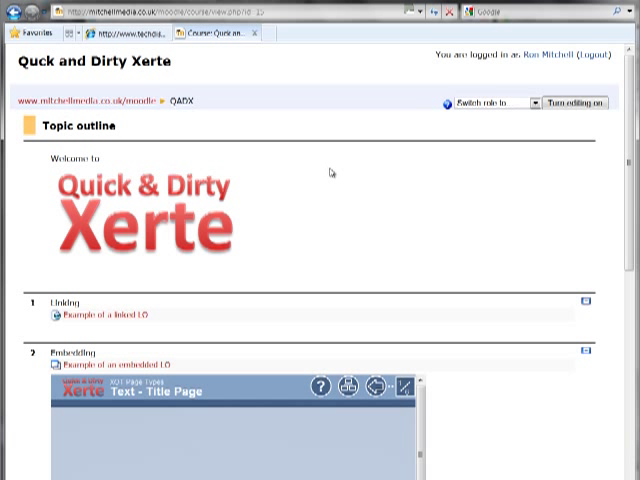
{"action": "left_click", "coordinate": [578, 104]}
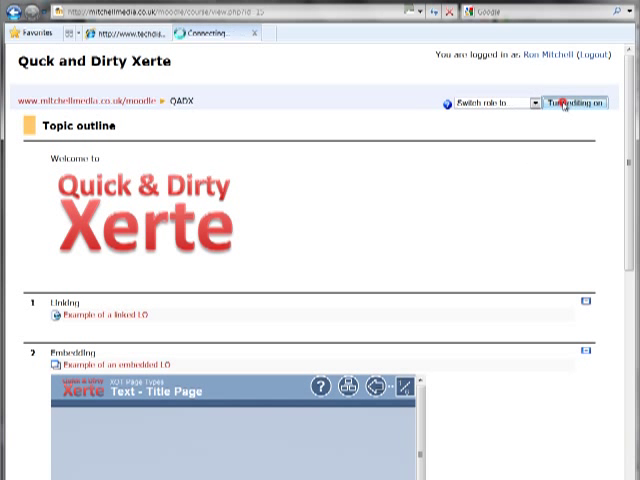
{"action": "left_click", "coordinate": [579, 104]}
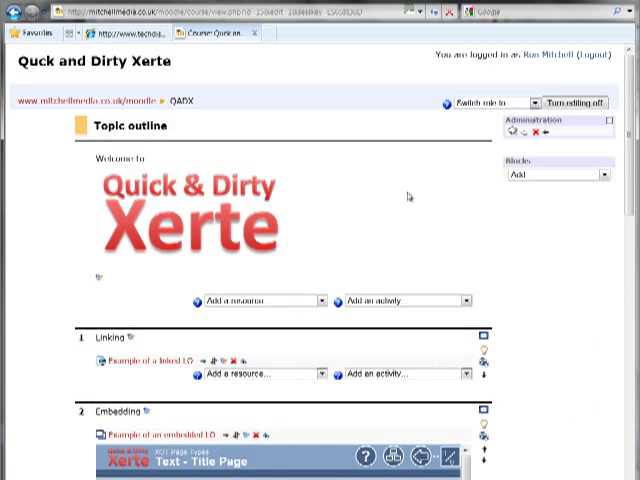
{"action": "scroll", "scroll_direction": "down", "scroll_amount": 3}
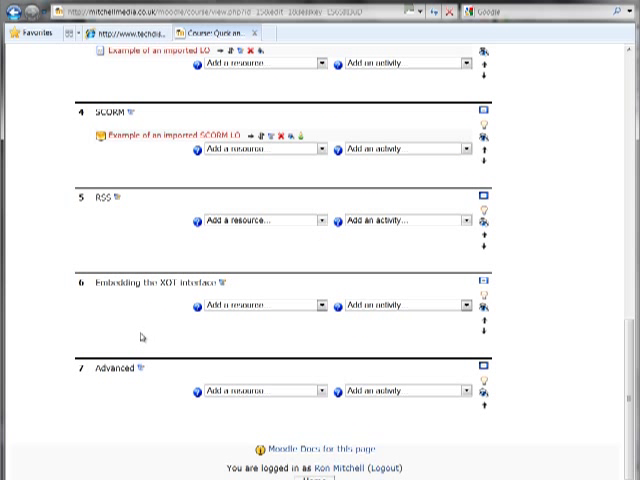
{"action": "mouse_move", "coordinate": [138, 312]}
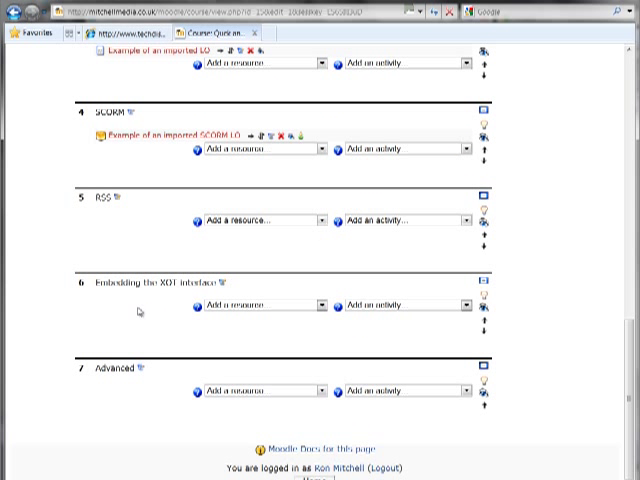
{"action": "mouse_move", "coordinate": [150, 296]}
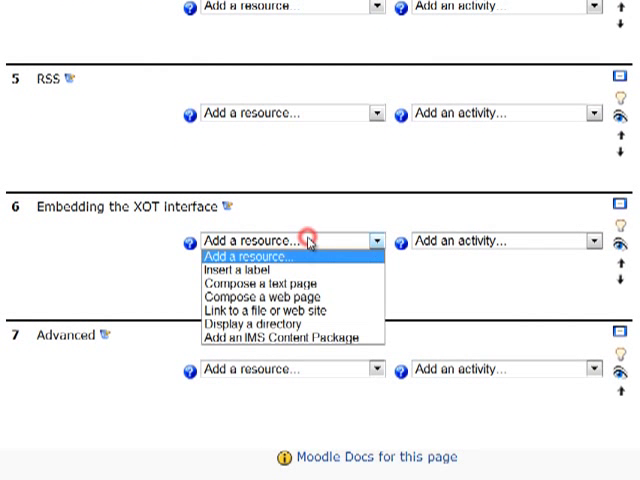
{"action": "mouse_move", "coordinate": [270, 298]}
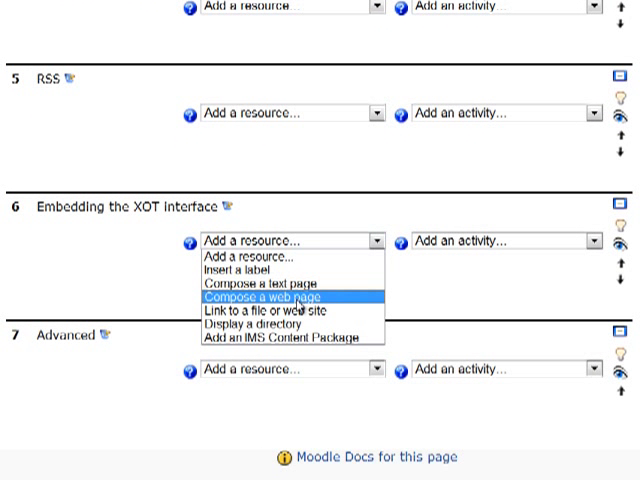
Compose a new web page named 'Access XOT here >>' from the autocomplete suggestion
{"action": "left_click", "coordinate": [269, 297]}
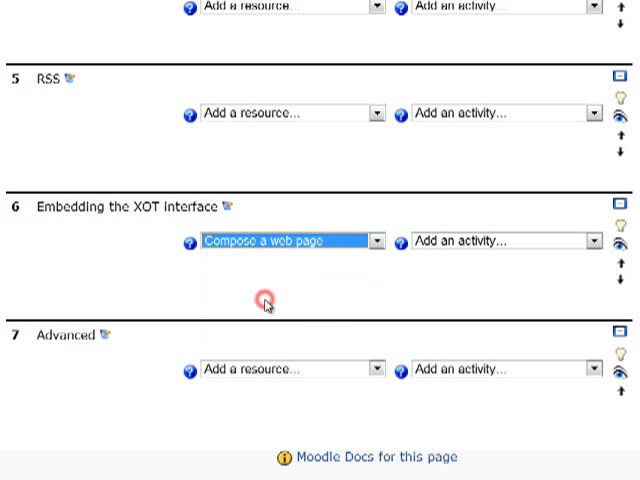
{"action": "left_click", "coordinate": [288, 241]}
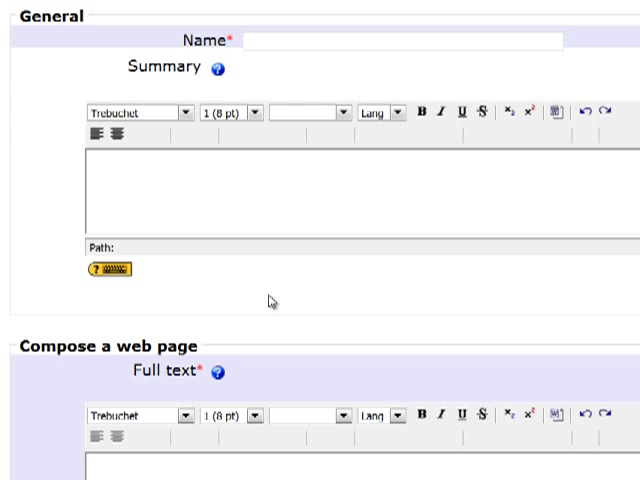
{"action": "left_click", "coordinate": [408, 40]}
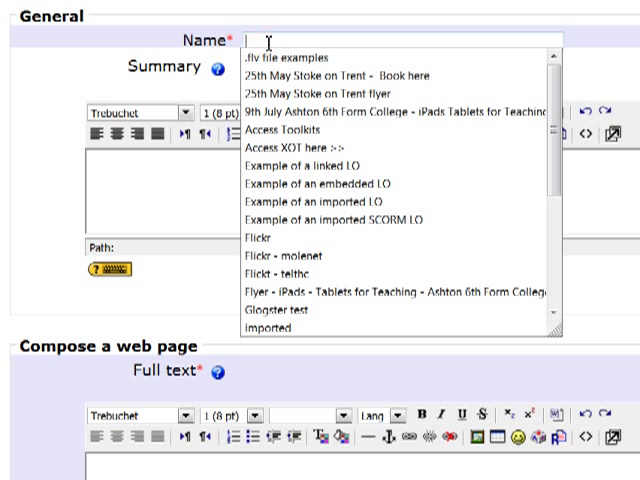
{"action": "type", "text": "Acc"}
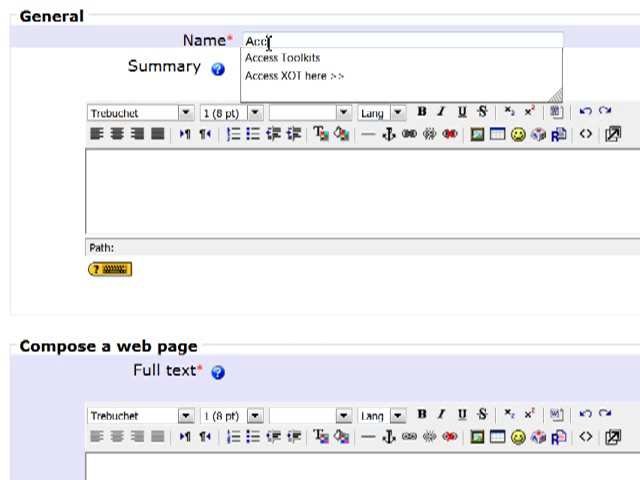
{"action": "type", "text": "ess"}
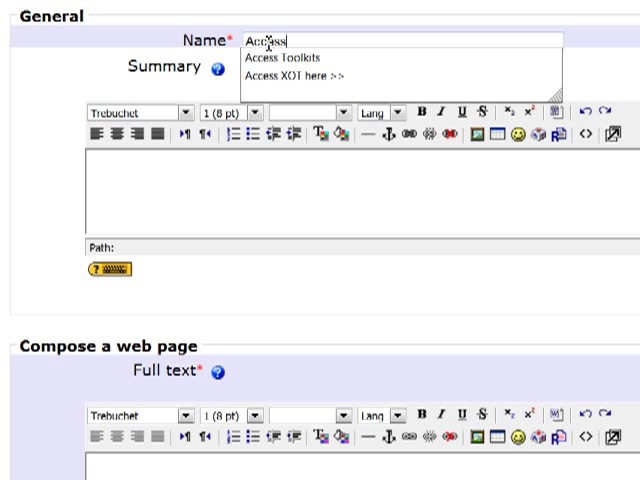
{"action": "mouse_move", "coordinate": [275, 75]}
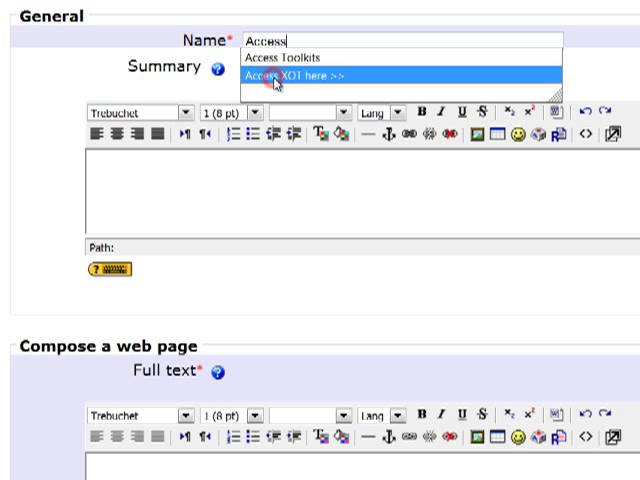
{"action": "left_click", "coordinate": [300, 76]}
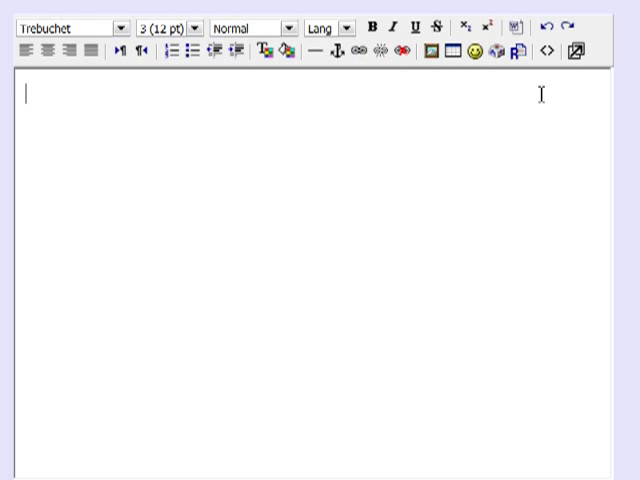
{"action": "mouse_move", "coordinate": [547, 53]}
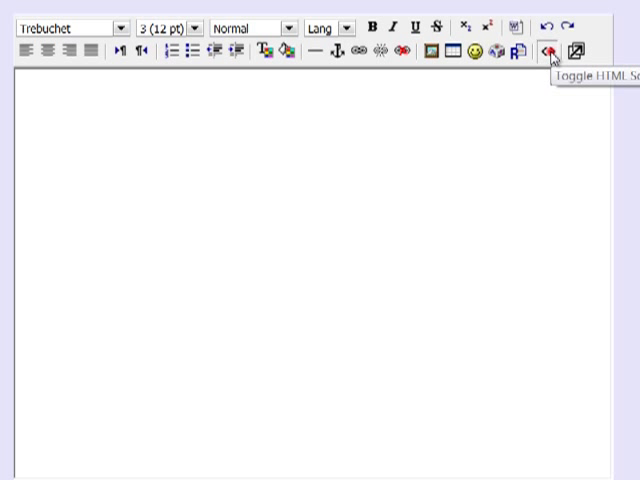
Toggle the page's full text editor to HTML source and place the cursor inside
{"action": "left_click", "coordinate": [543, 51]}
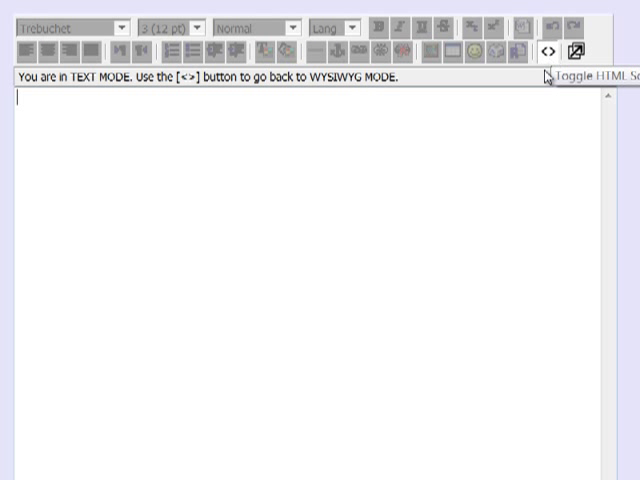
{"action": "mouse_move", "coordinate": [220, 143]}
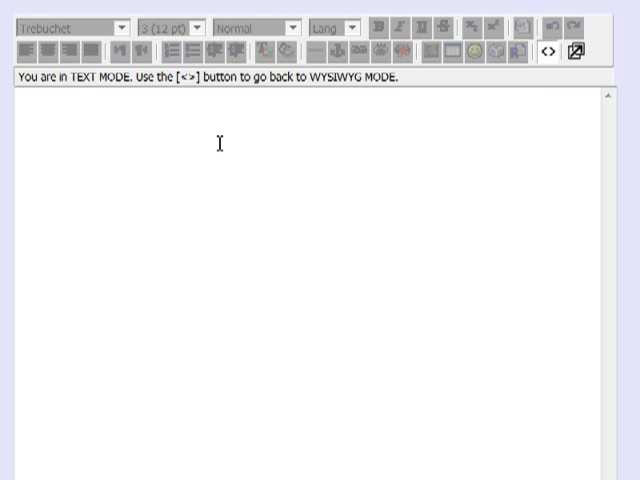
{"action": "left_click", "coordinate": [17, 100]}
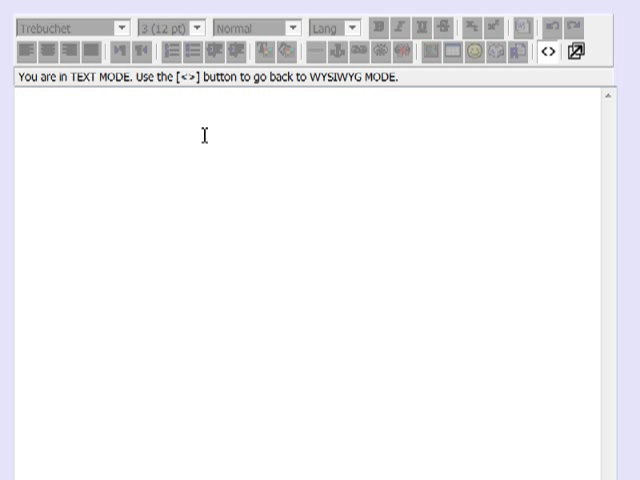
{"action": "left_click", "coordinate": [14, 100]}
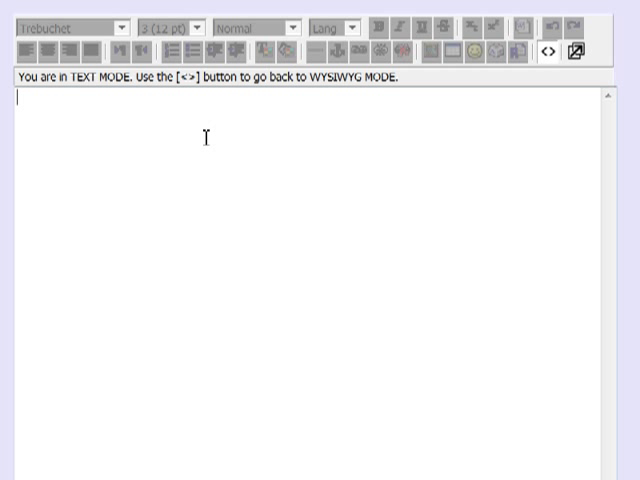
{"action": "mouse_move", "coordinate": [206, 146]}
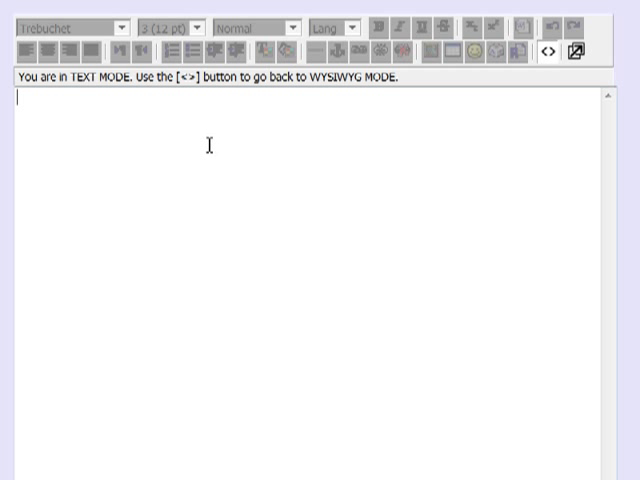
{"action": "mouse_move", "coordinate": [208, 145]}
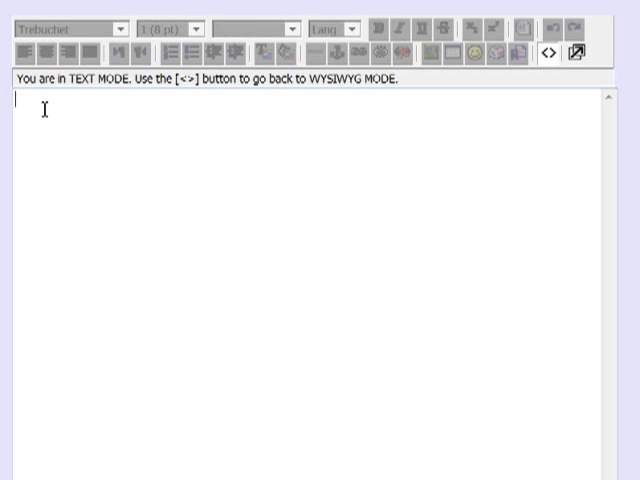
{"action": "mouse_move", "coordinate": [60, 133]}
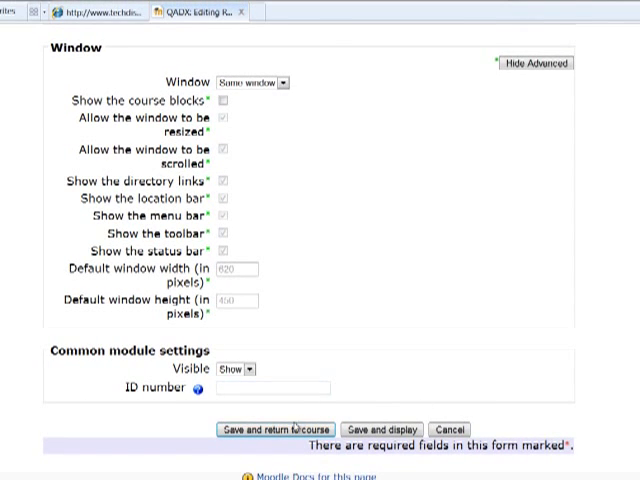
Save the page, return to the course, and open the 'Access XOT here >>' link
{"action": "left_click", "coordinate": [272, 429]}
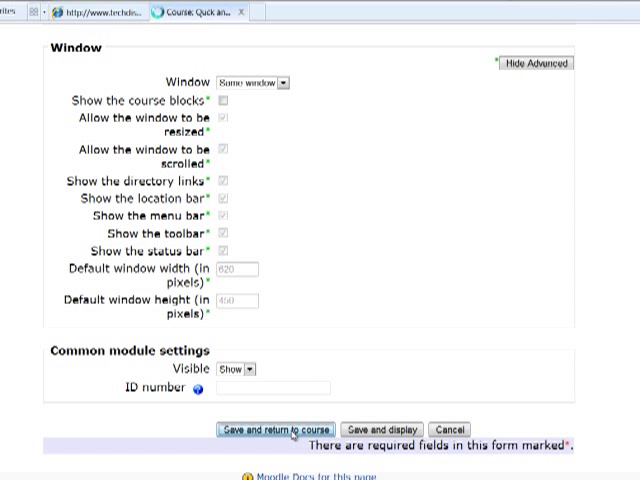
{"action": "left_click", "coordinate": [272, 429]}
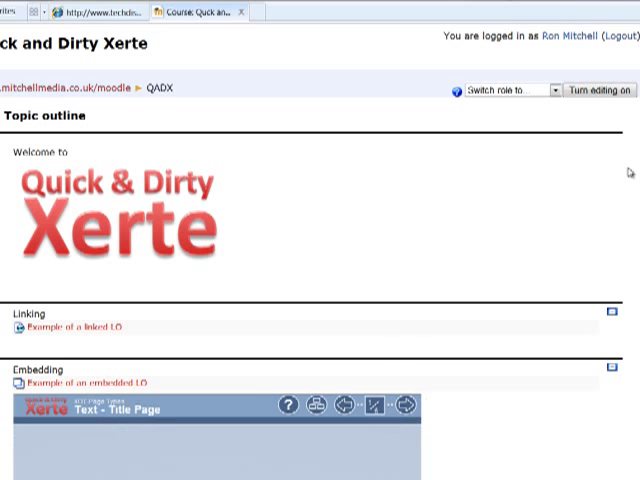
{"action": "scroll", "scroll_direction": "down", "scroll_amount": 3}
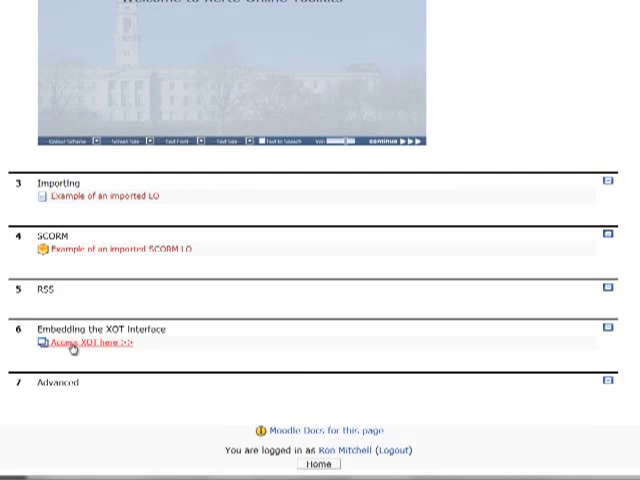
{"action": "left_click", "coordinate": [78, 344]}
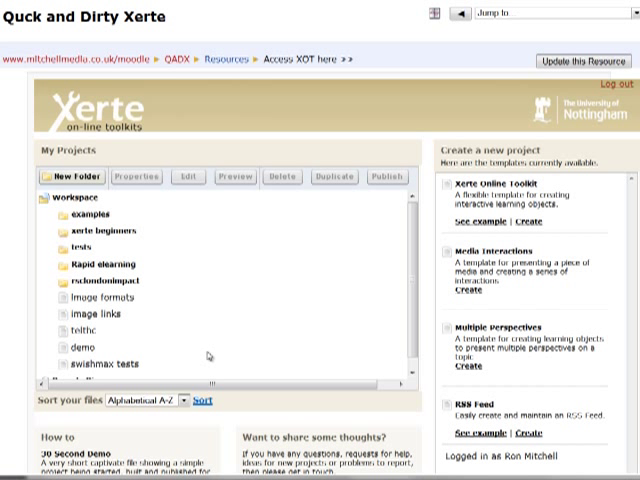
{"action": "mouse_move", "coordinate": [165, 238]}
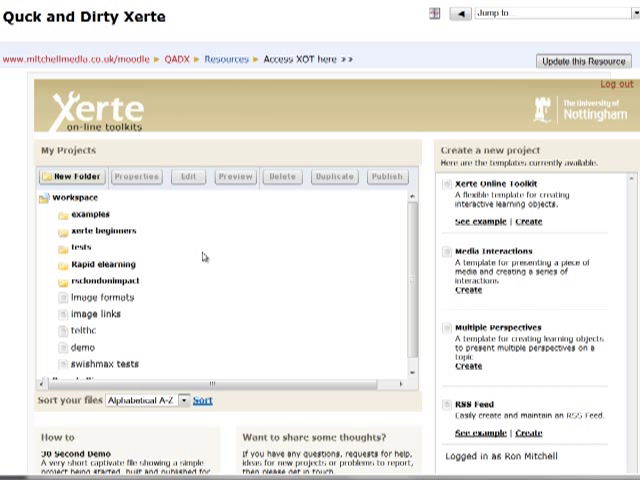
{"action": "mouse_move", "coordinate": [224, 303]}
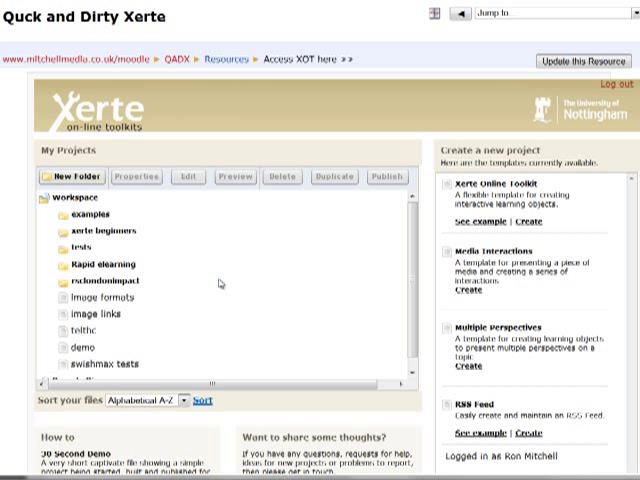
{"action": "mouse_move", "coordinate": [218, 285]}
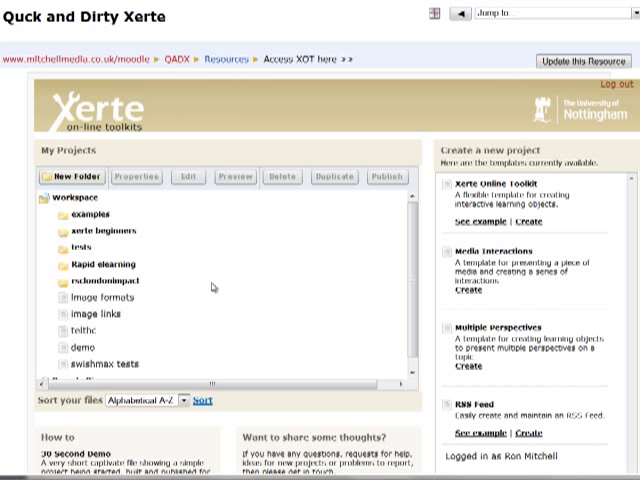
{"action": "mouse_move", "coordinate": [205, 290]}
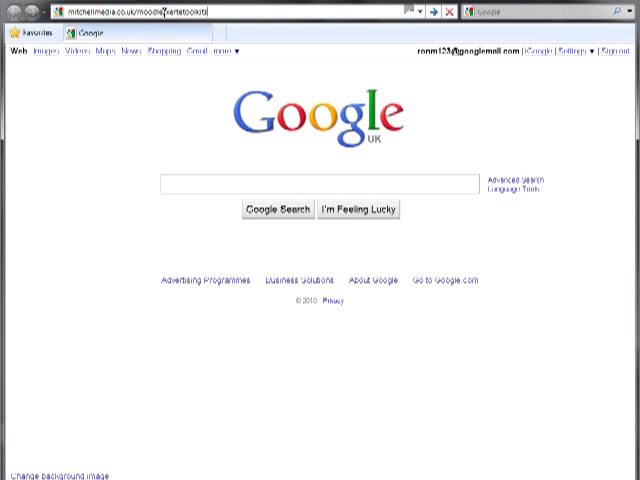
Load the Xerte toolkits address, which lands on Moodle's login page
{"action": "key", "text": "Return"}
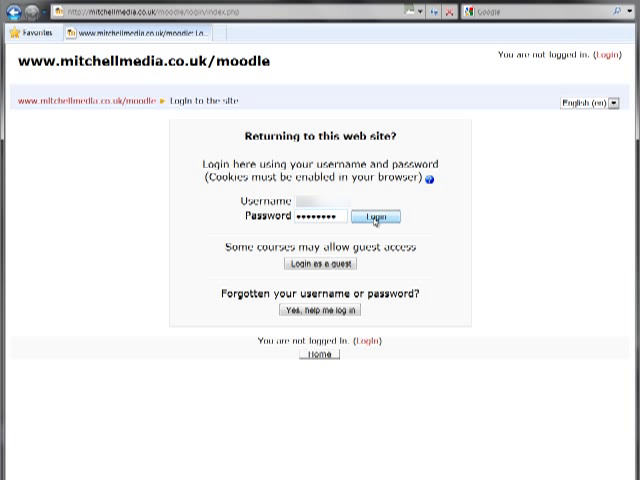
Submit the Moodle login to be redirected into the Xerte workspace
{"action": "left_click", "coordinate": [379, 216]}
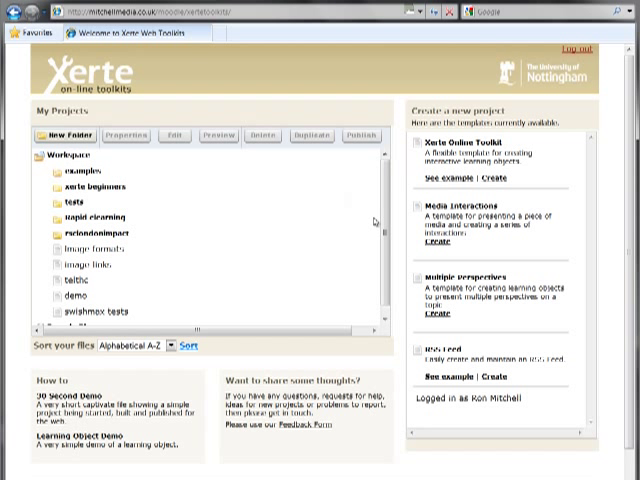
{"action": "mouse_move", "coordinate": [370, 218]}
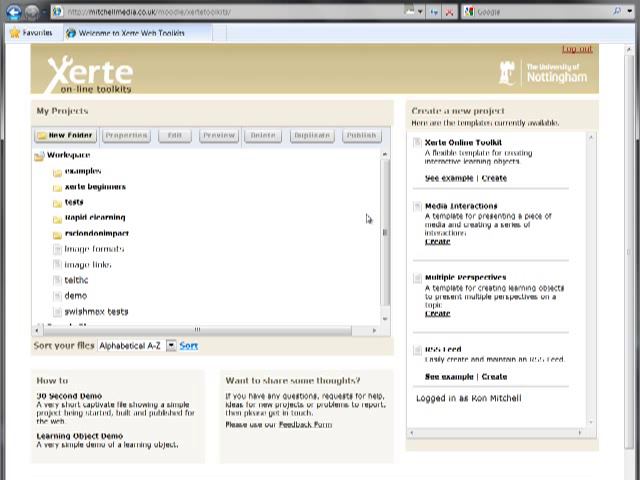